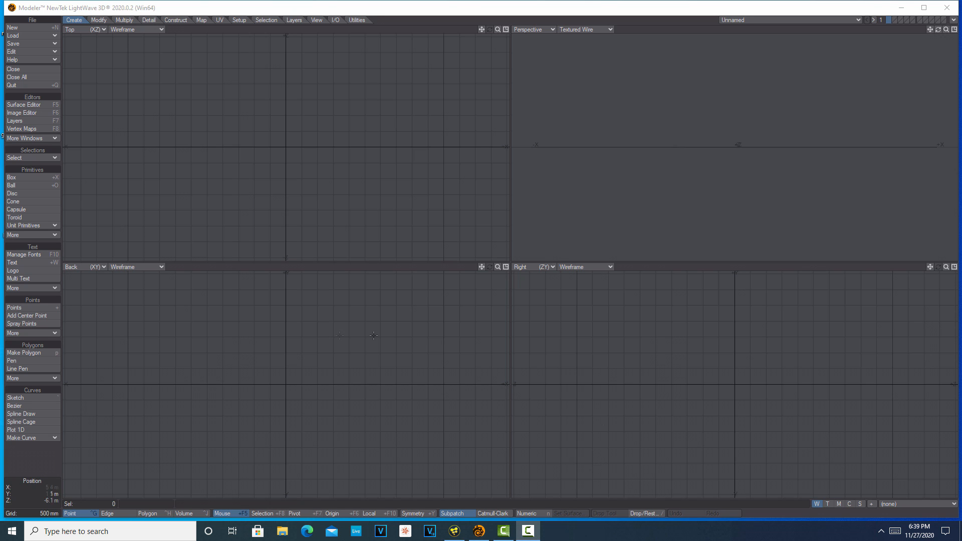
Create a Logo text 'ICON FILMS' in Impact font, extruded 100 mm deep.
click(12, 270)
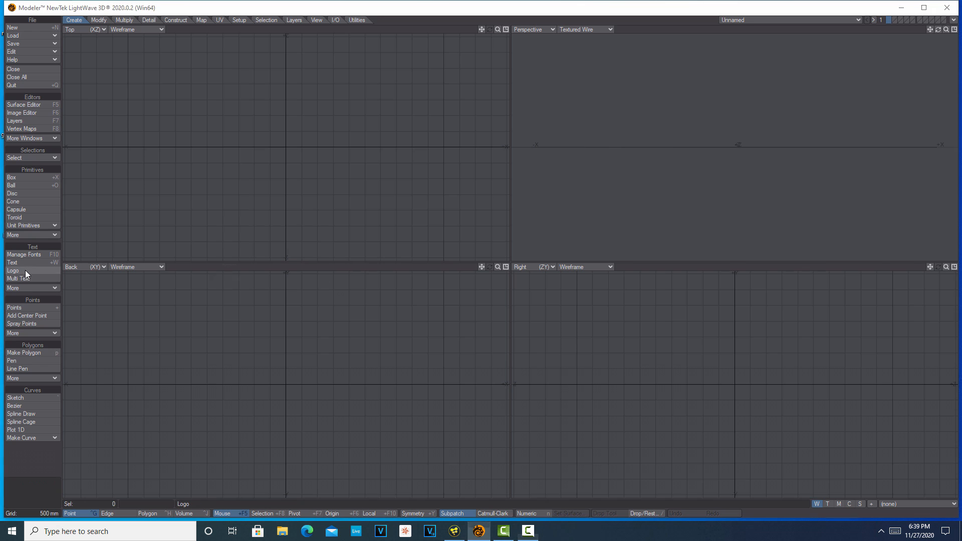
click(12, 270)
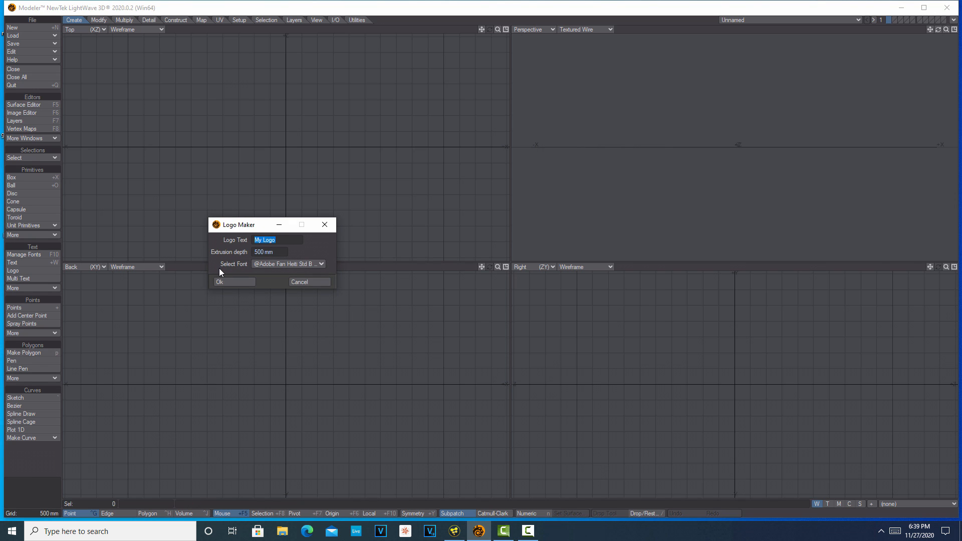
text(ICON)
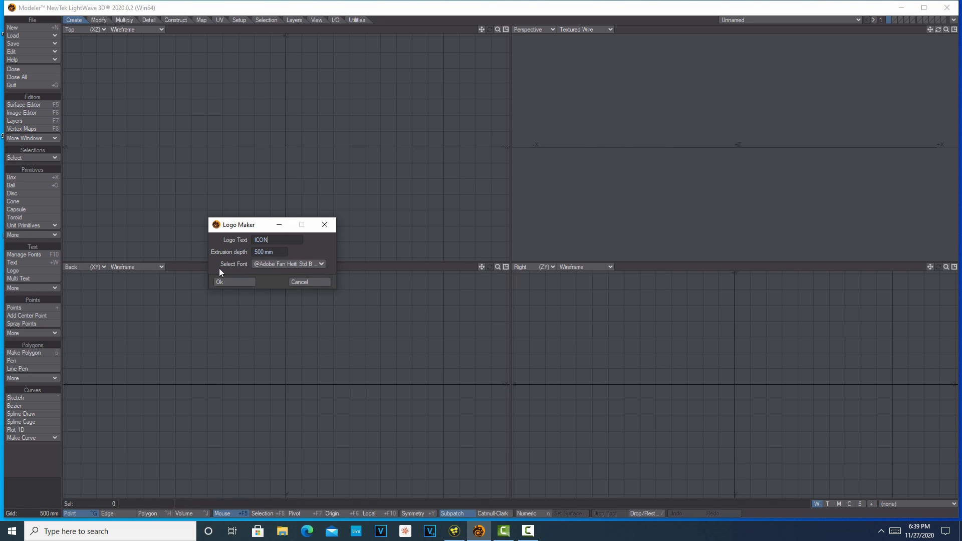
text(FILMS)
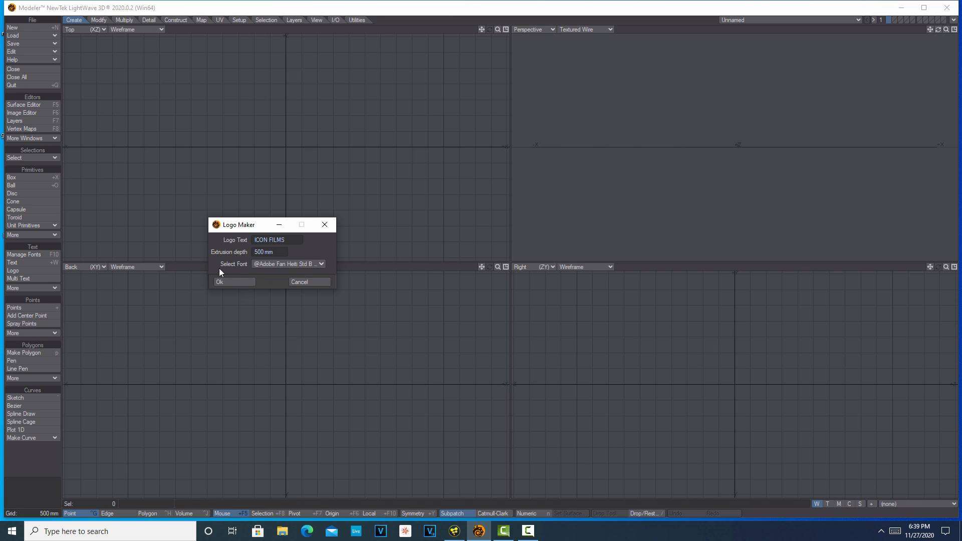
triple_click(267, 251)
text(100)
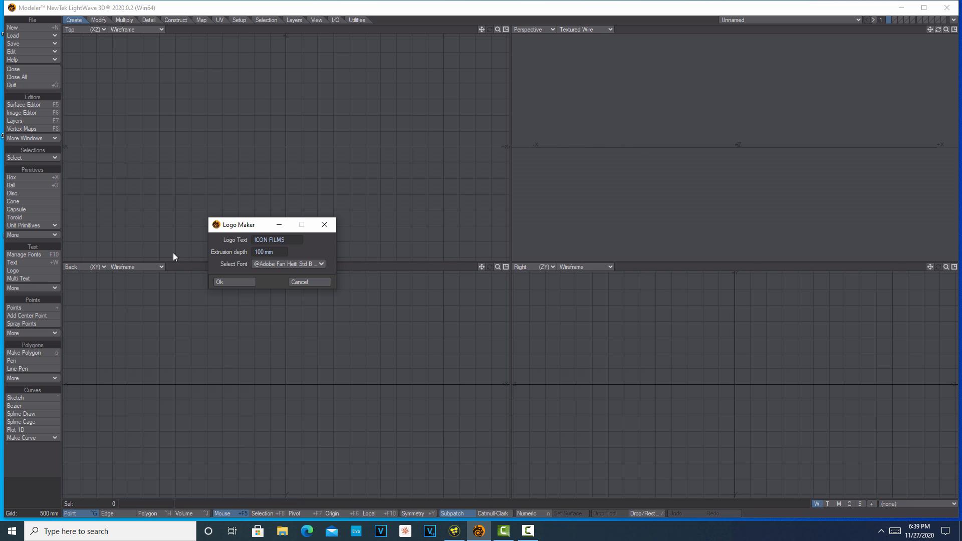
mouse_move(305, 271)
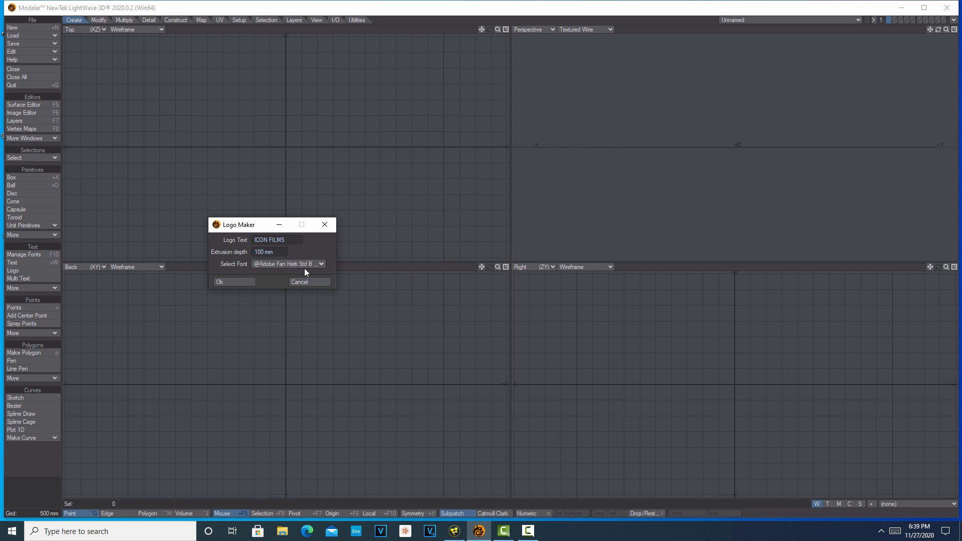
click(288, 264)
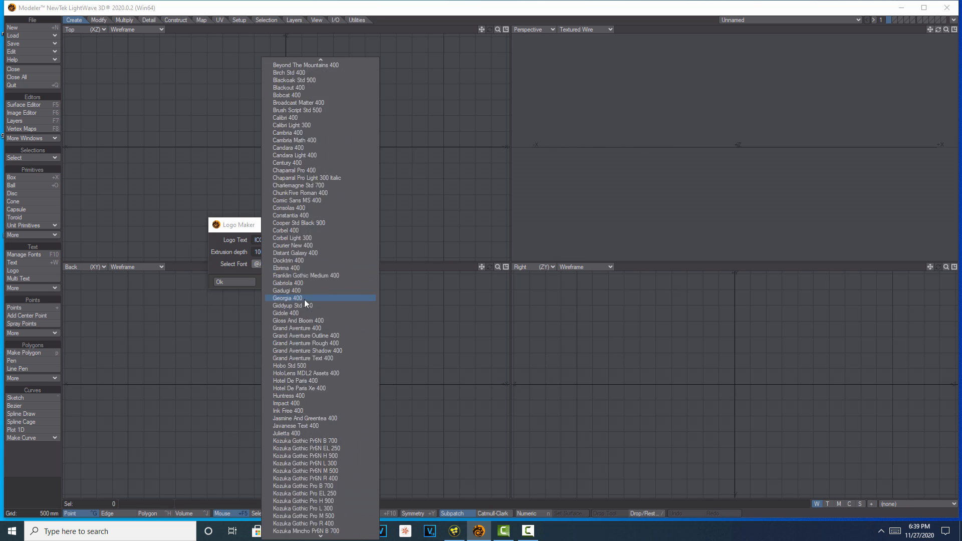
scroll(down, 3)
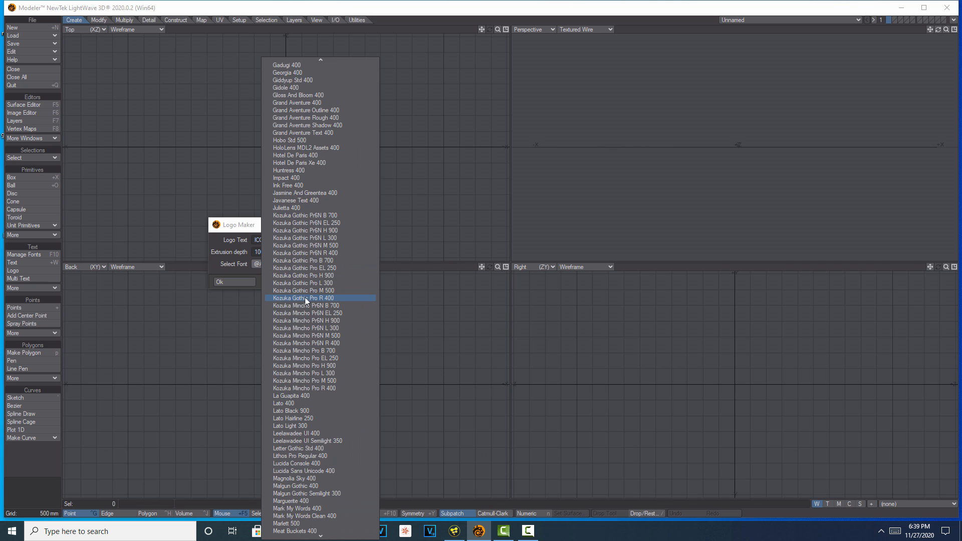
click(286, 177)
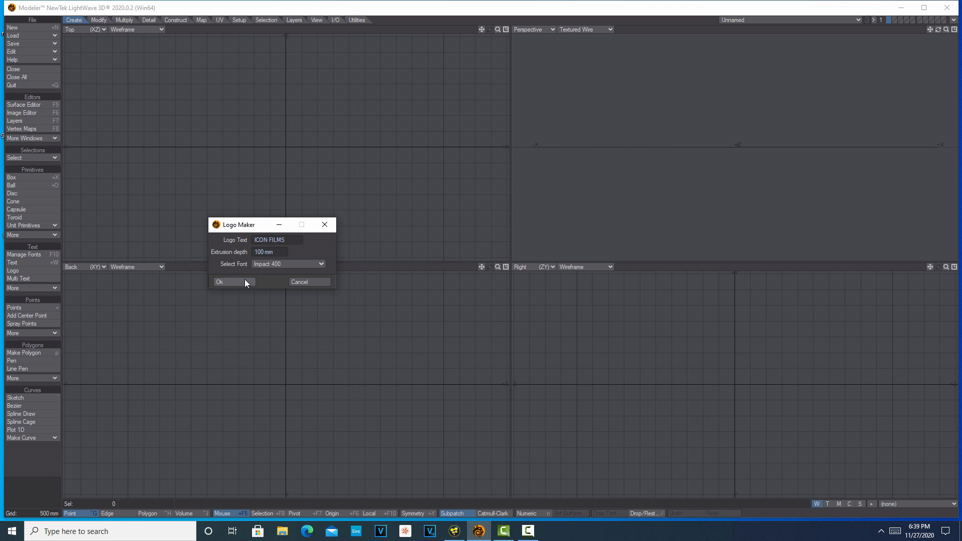
click(227, 281)
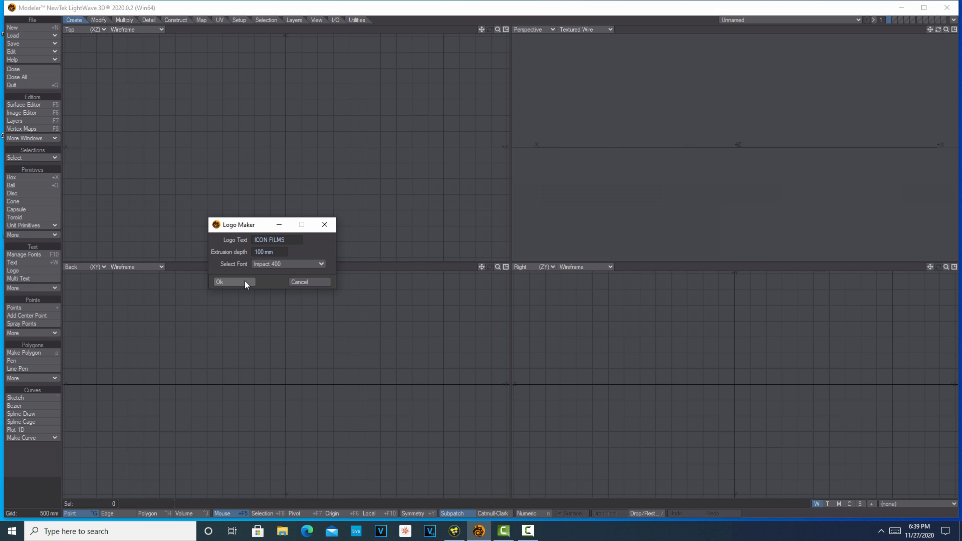
click(220, 282)
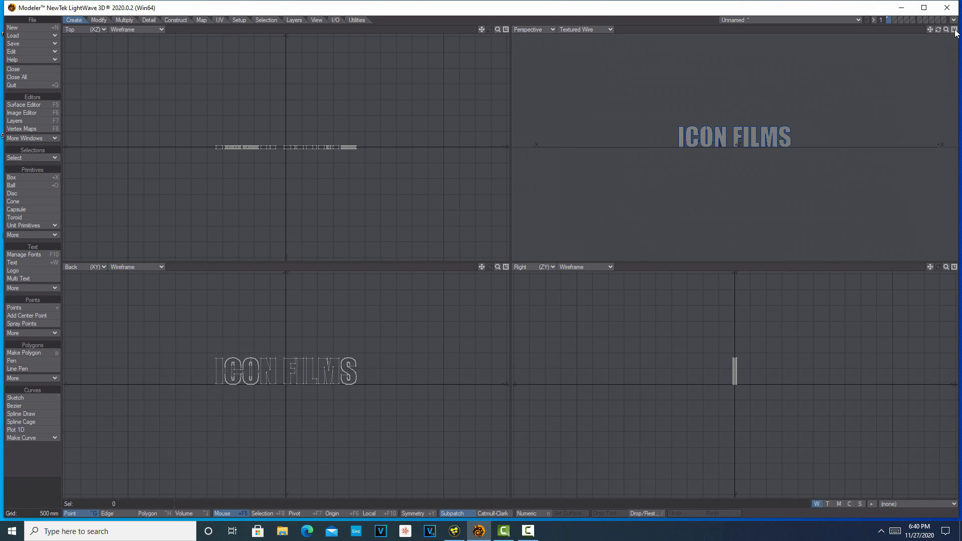
Maximize the Perspective viewport to view the extruded logo large.
click(954, 30)
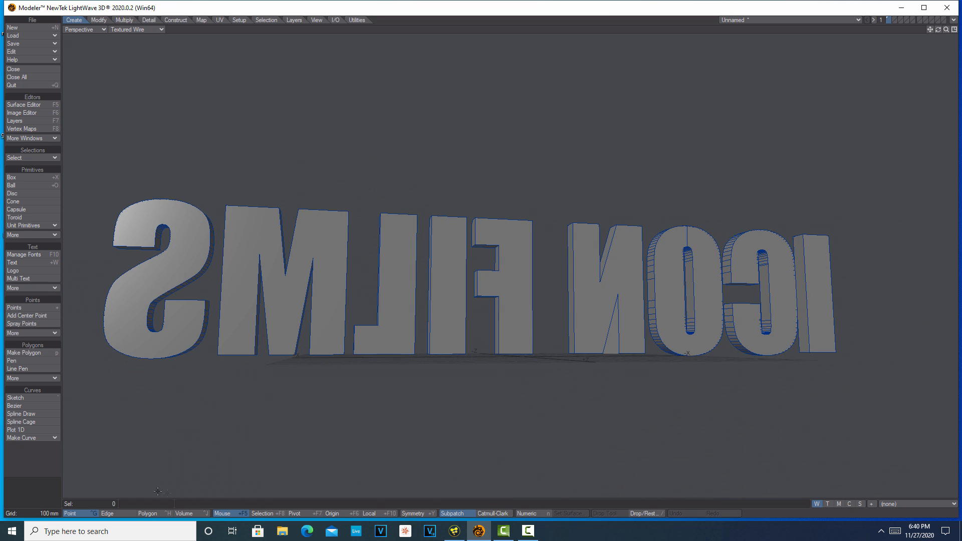
Save the logo object as 'logo3' in the Objects folder.
click(146, 510)
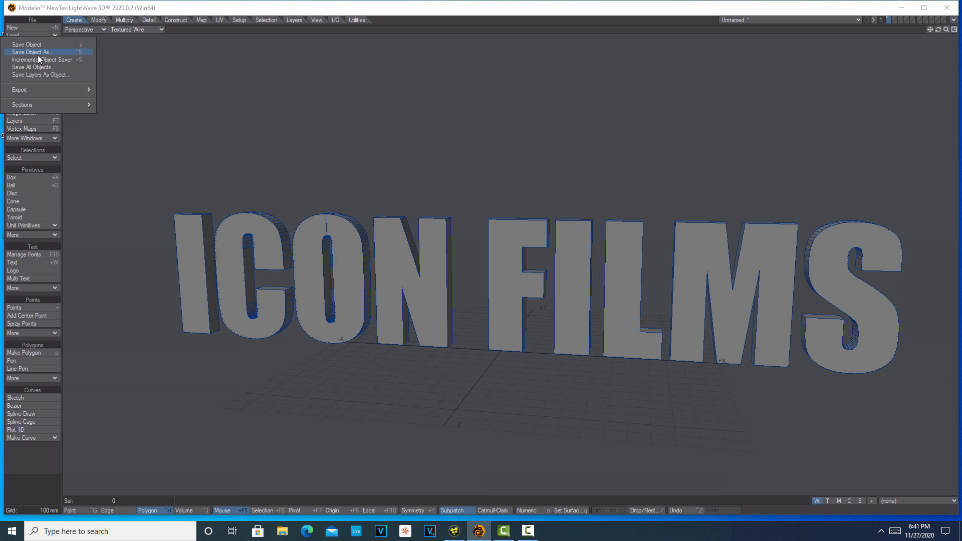
click(32, 52)
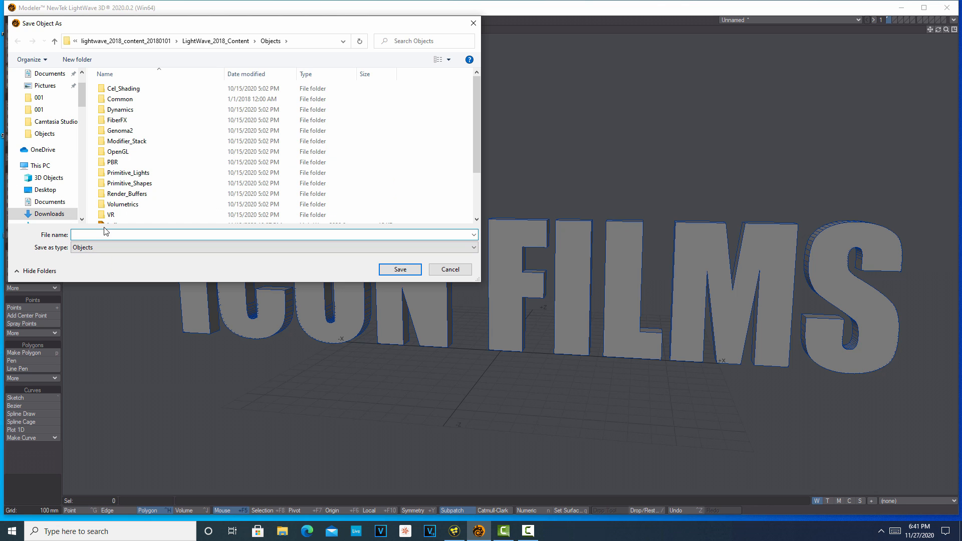
text(logo3)
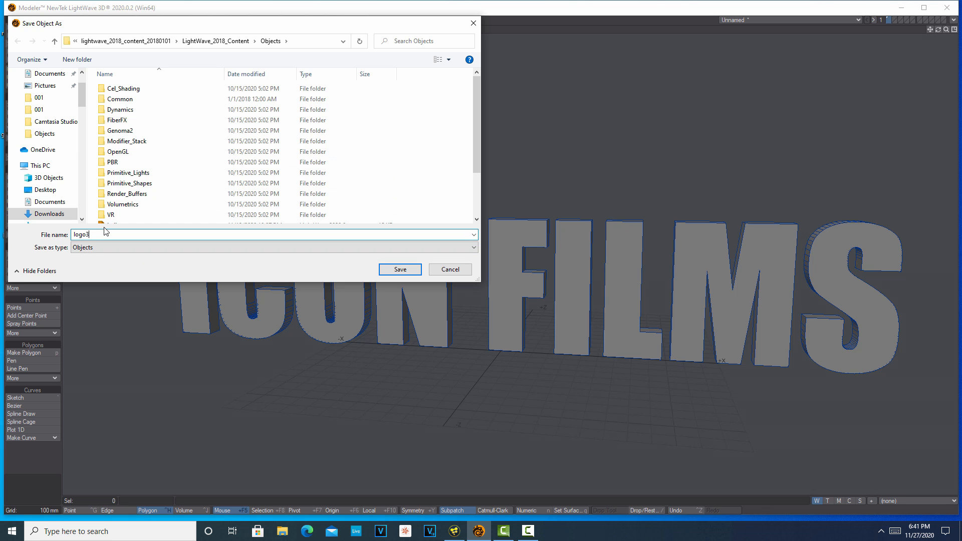
click(399, 268)
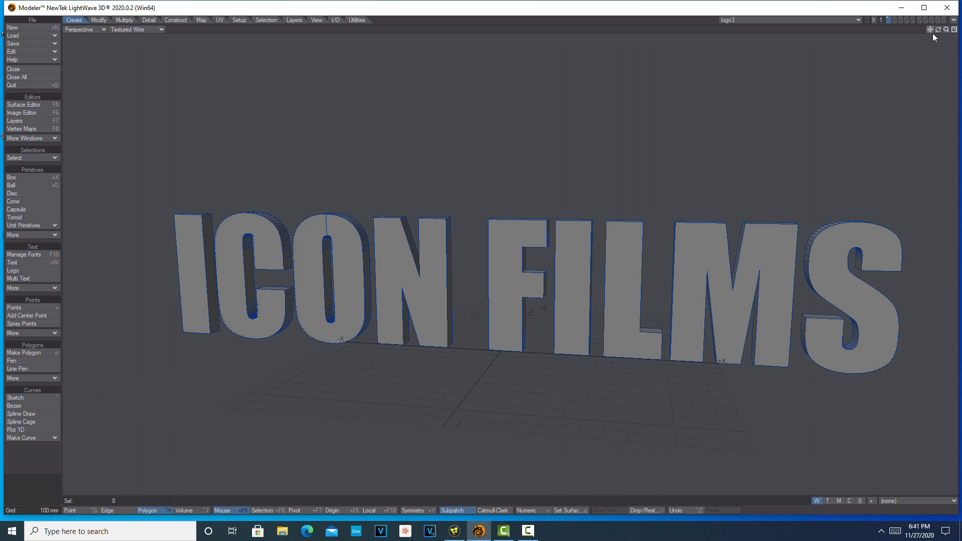
Send logo3 to Layout and enable Smoothing on its surface in the Surface Editor.
click(923, 20)
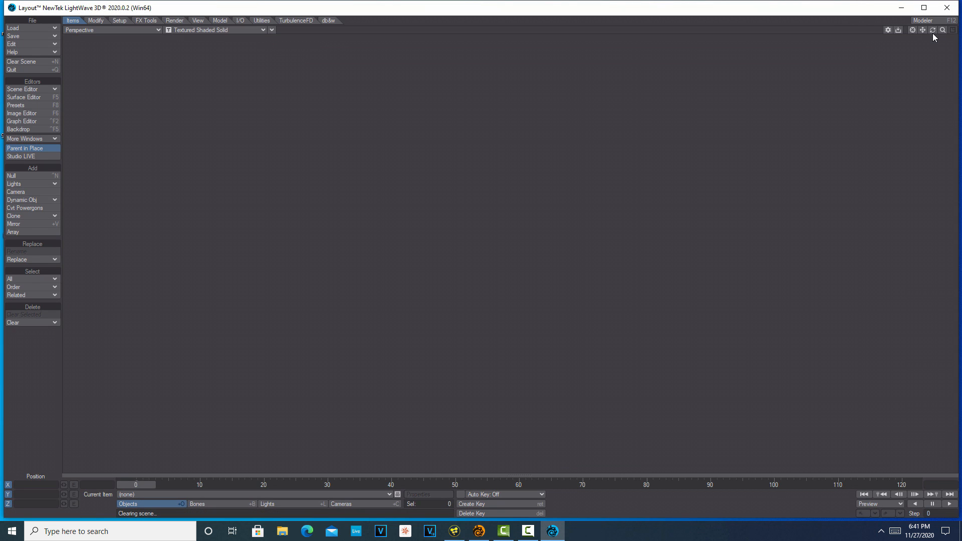
click(24, 97)
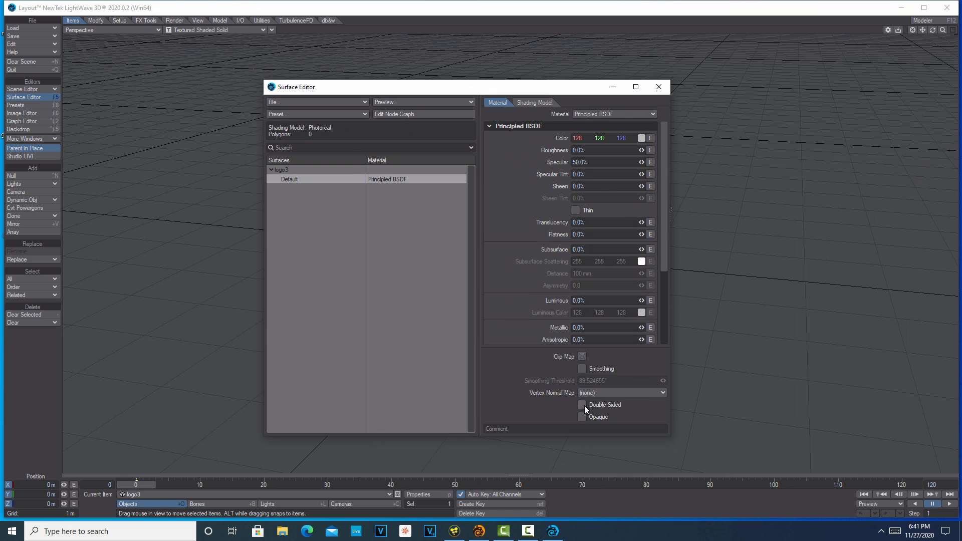
click(581, 369)
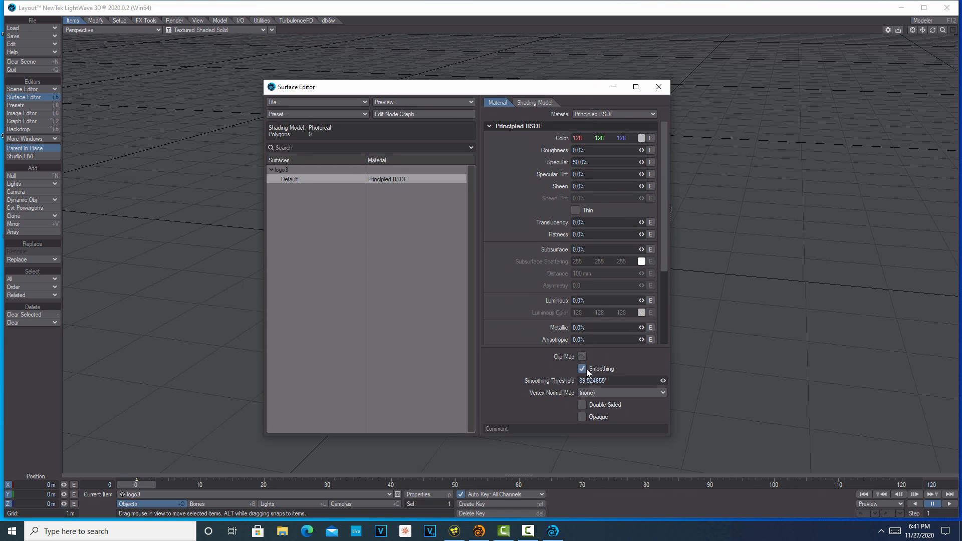
click(581, 404)
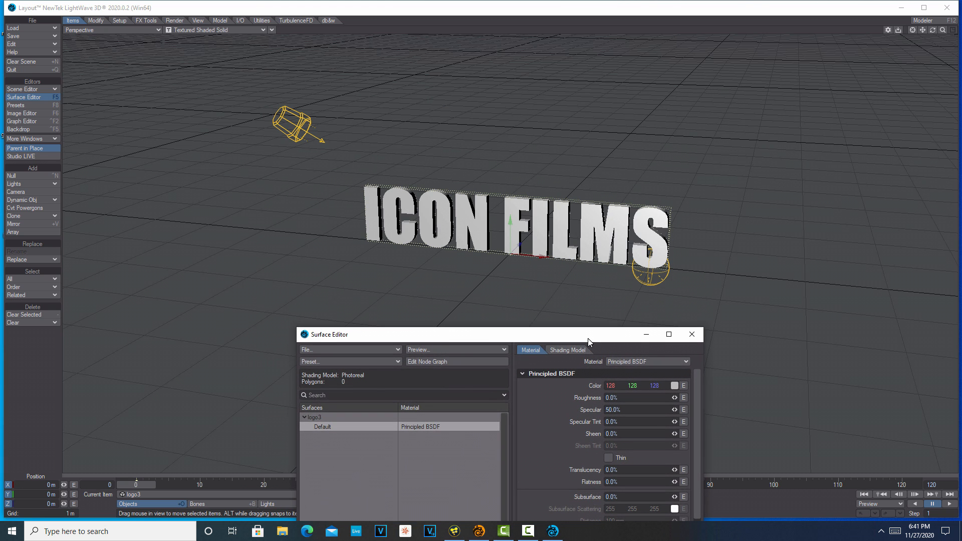
click(691, 334)
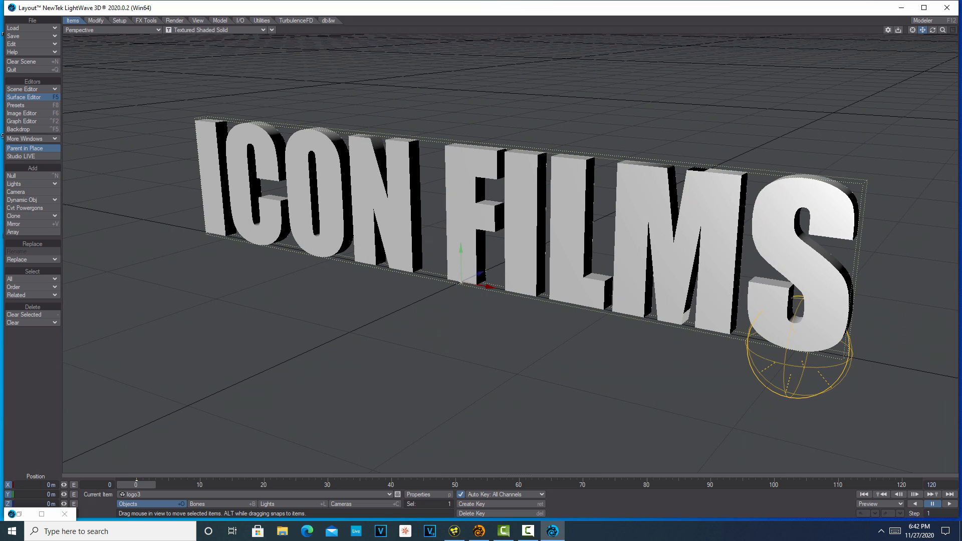
mouse_move(903, 95)
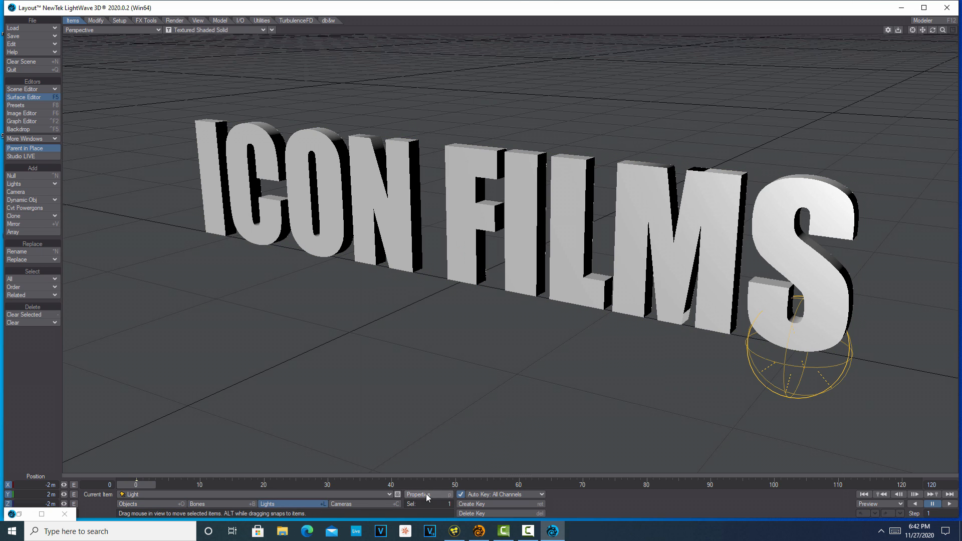
Make the scene light a spotlight, move its properties panel aside, and choose Top view.
click(420, 494)
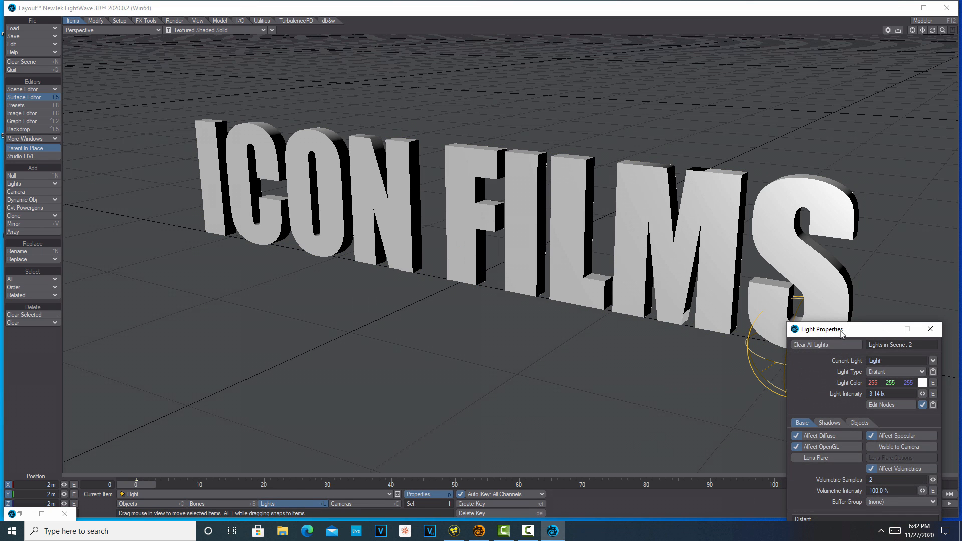
drag(822, 329, 678, 268)
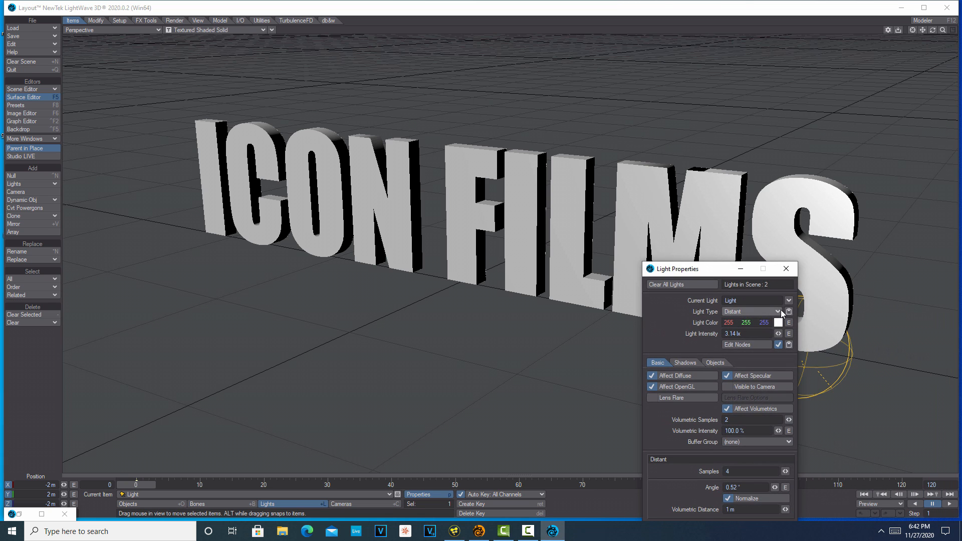
click(788, 311)
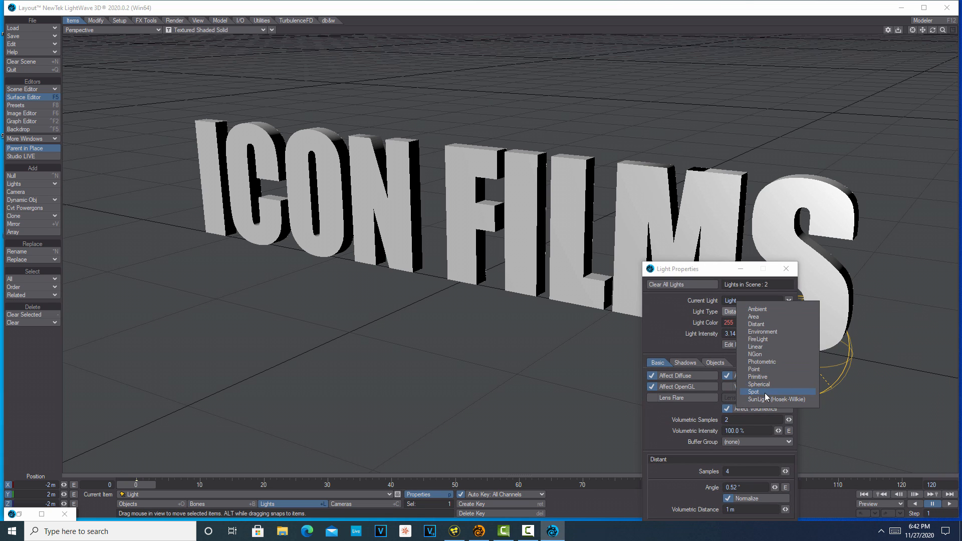
click(753, 391)
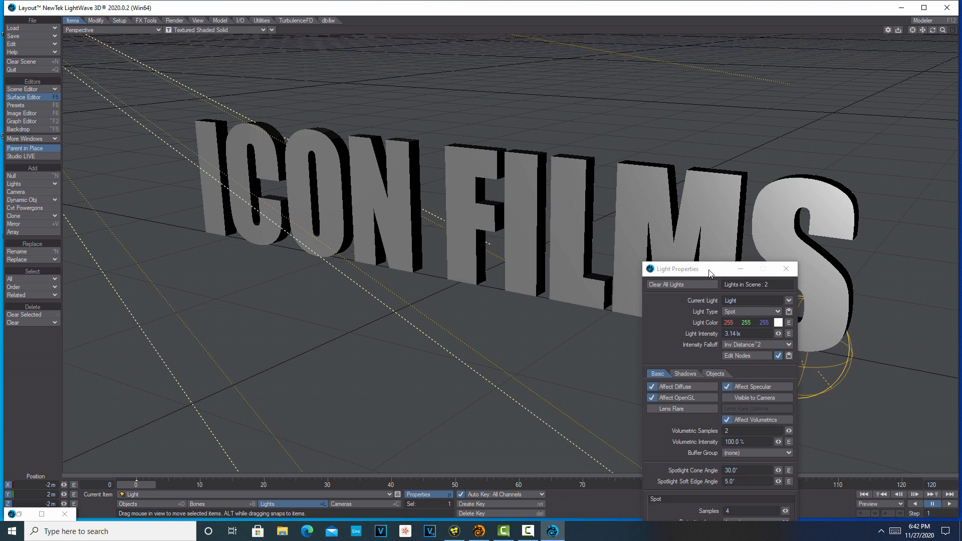
drag(675, 268, 705, 330)
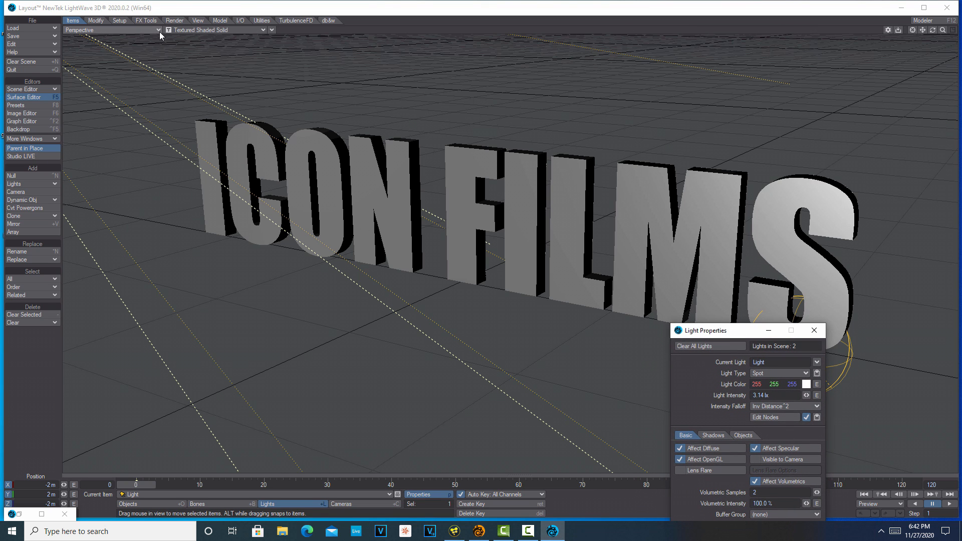
click(112, 30)
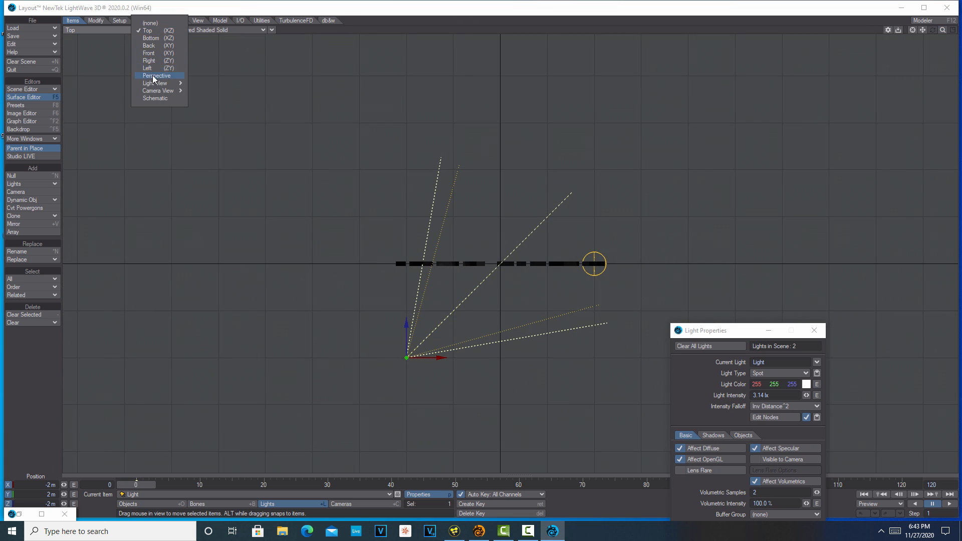
Switch the viewport back to Perspective to see the spotlight, logo and camera.
click(157, 75)
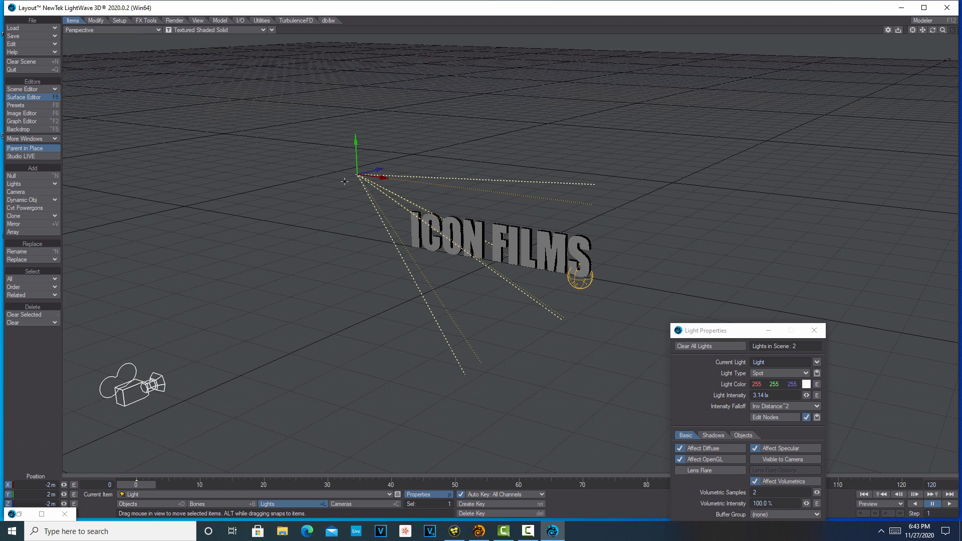
mouse_move(607, 137)
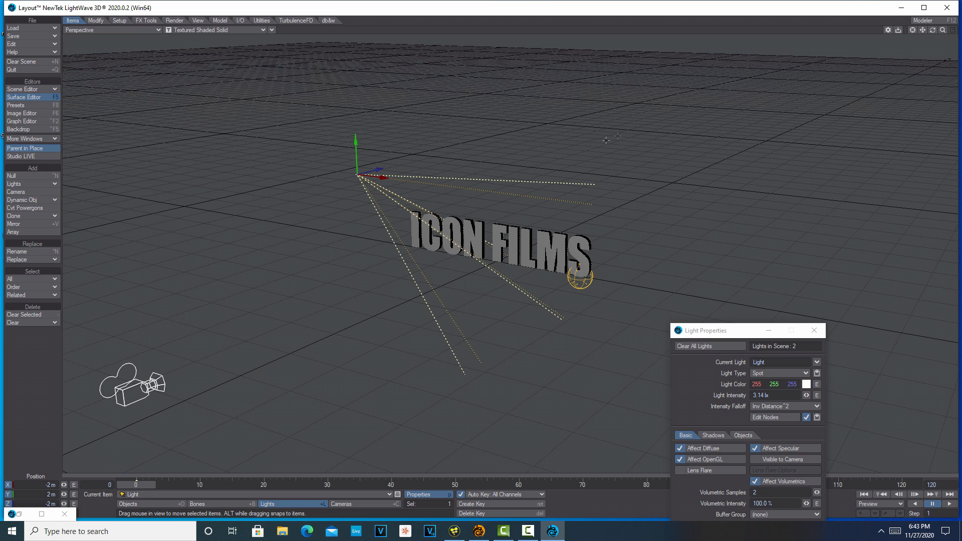
mouse_move(521, 164)
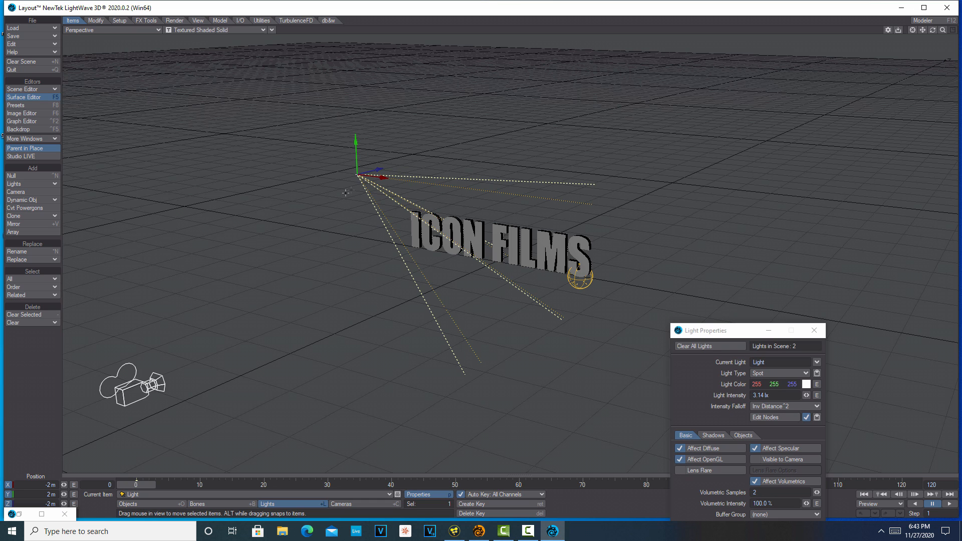
mouse_move(533, 152)
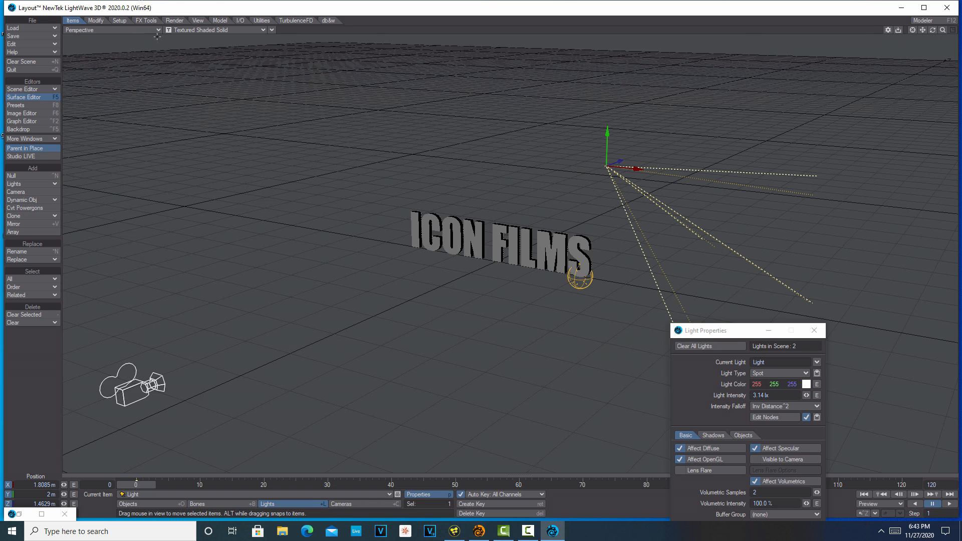
In Top view, rotate the spotlight about 45 degrees and move it left past the logo.
click(110, 29)
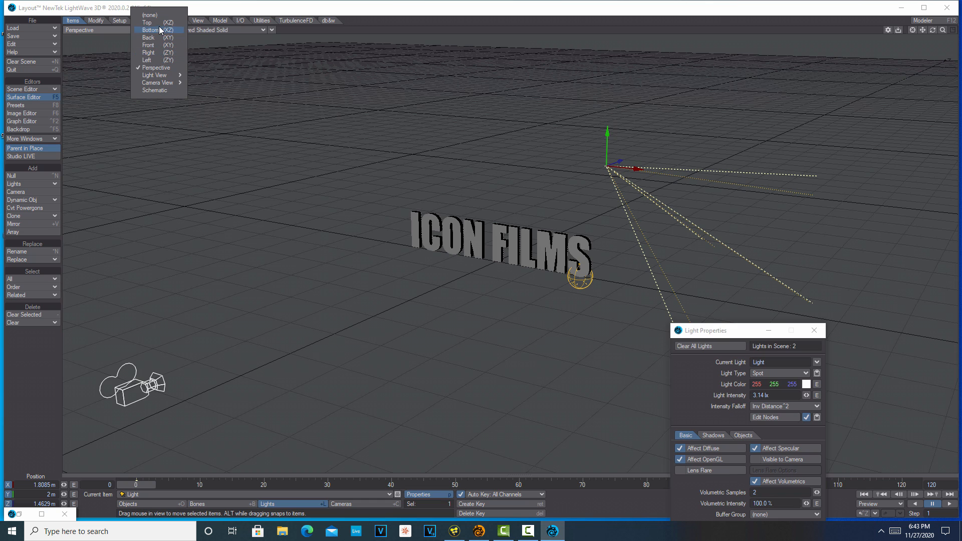
click(147, 29)
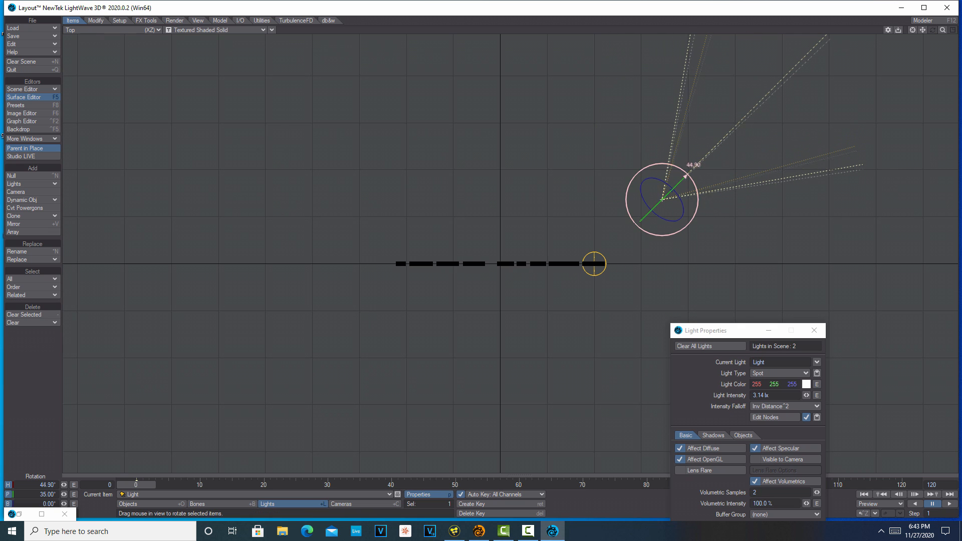
drag(681, 178, 680, 221)
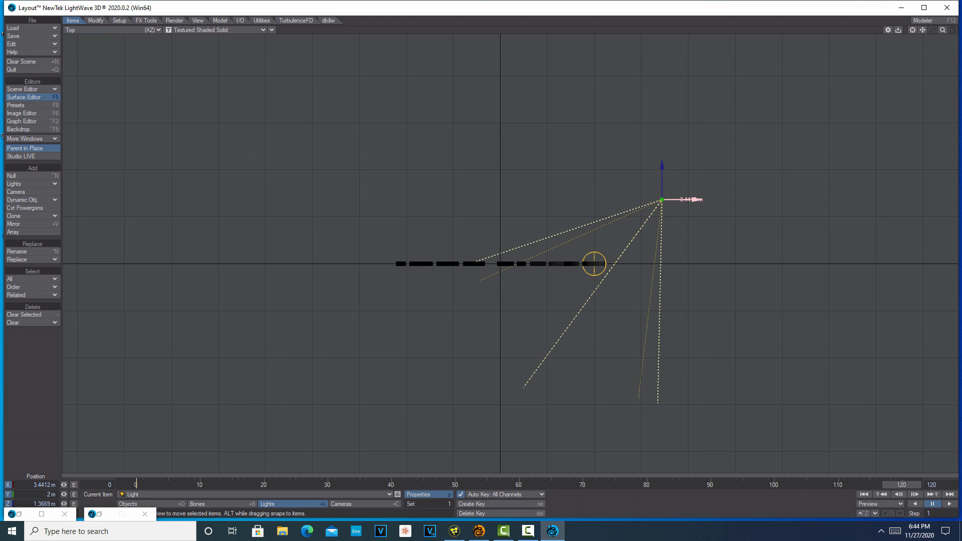
drag(661, 200, 453, 199)
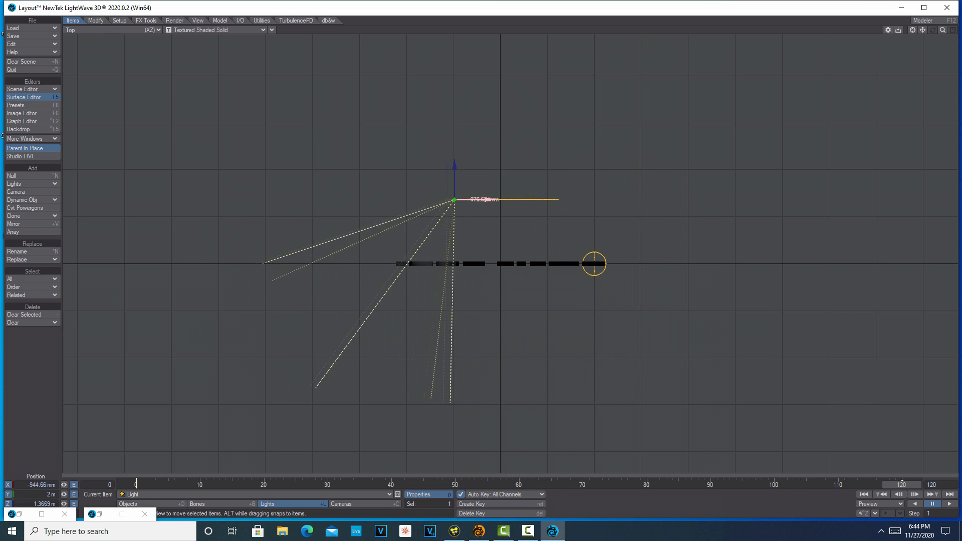
drag(454, 199, 350, 199)
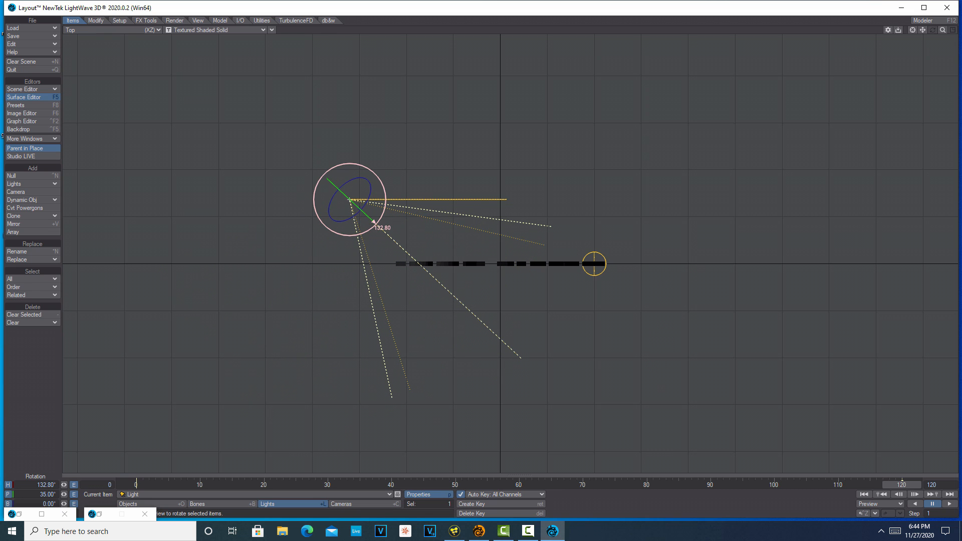
Check the sweep through Light View, rewind and play it, then return to Perspective.
click(83, 29)
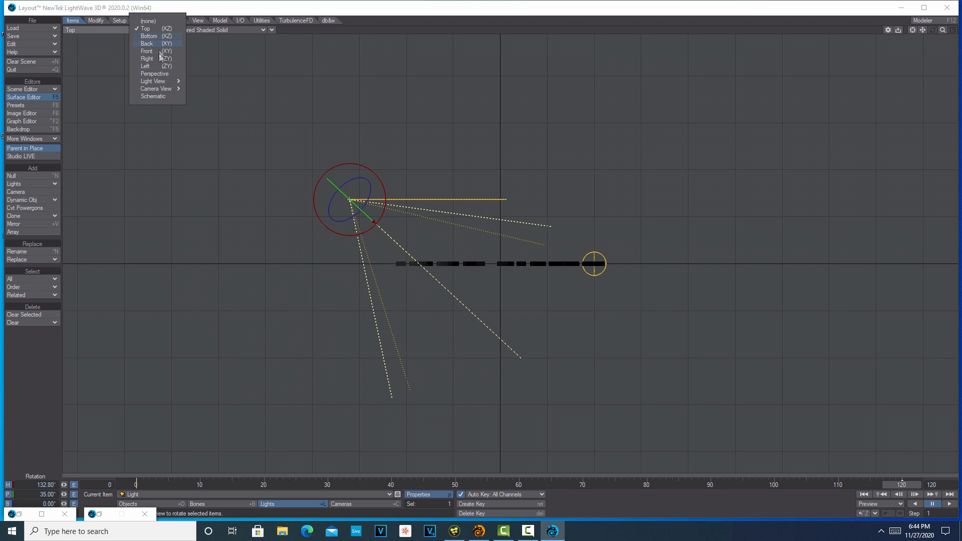
mouse_move(152, 81)
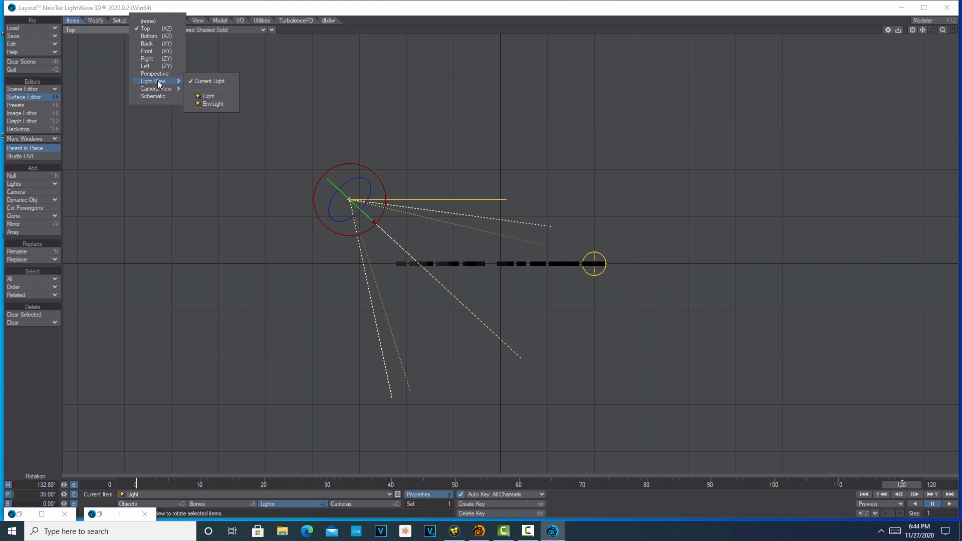
click(208, 80)
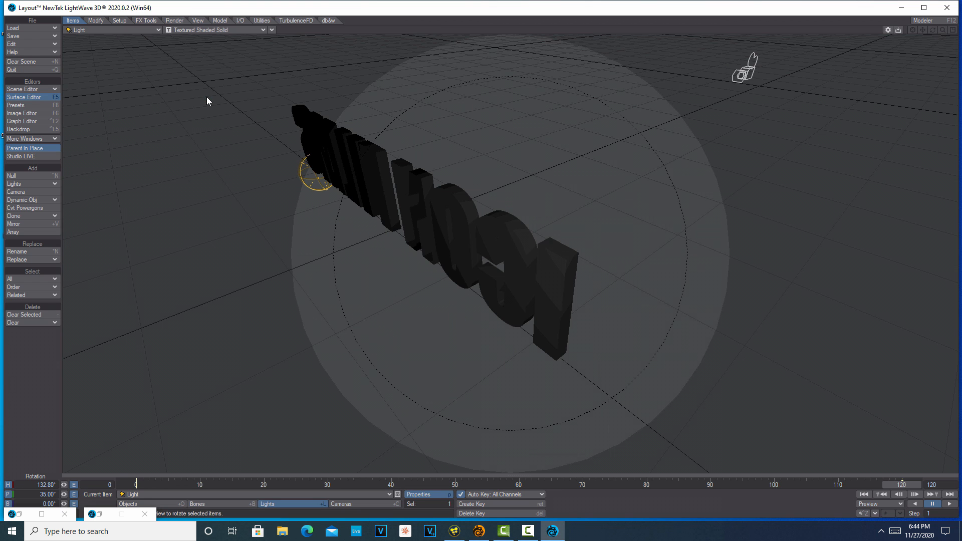
mouse_move(231, 125)
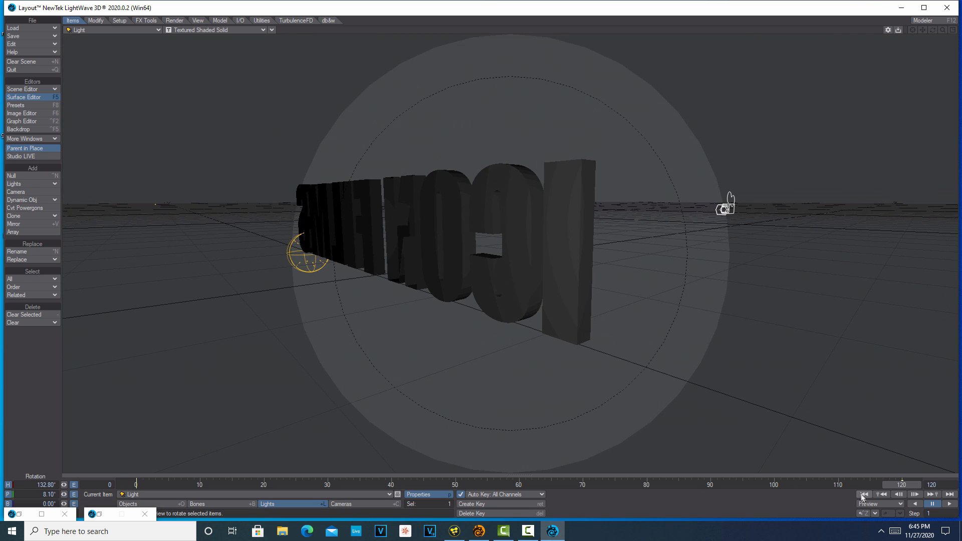
click(950, 503)
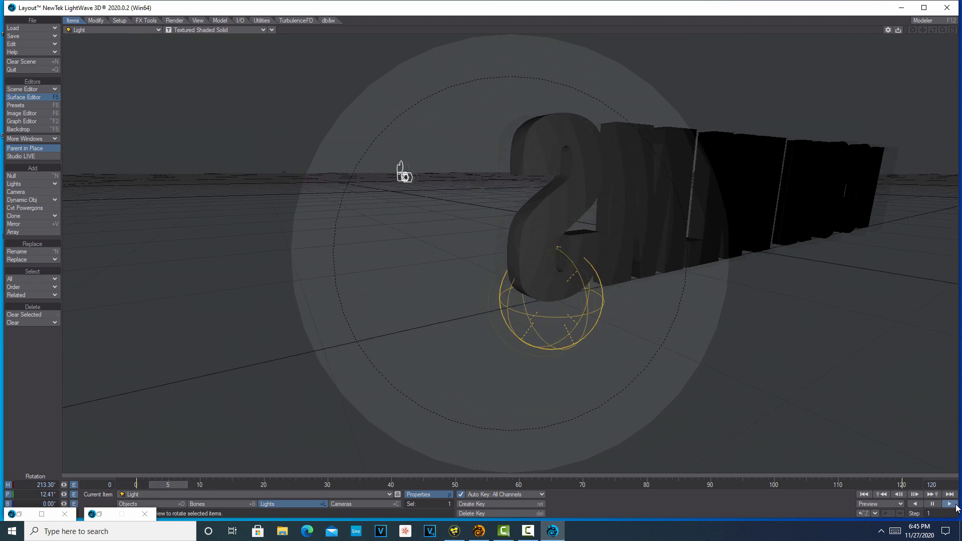
click(948, 503)
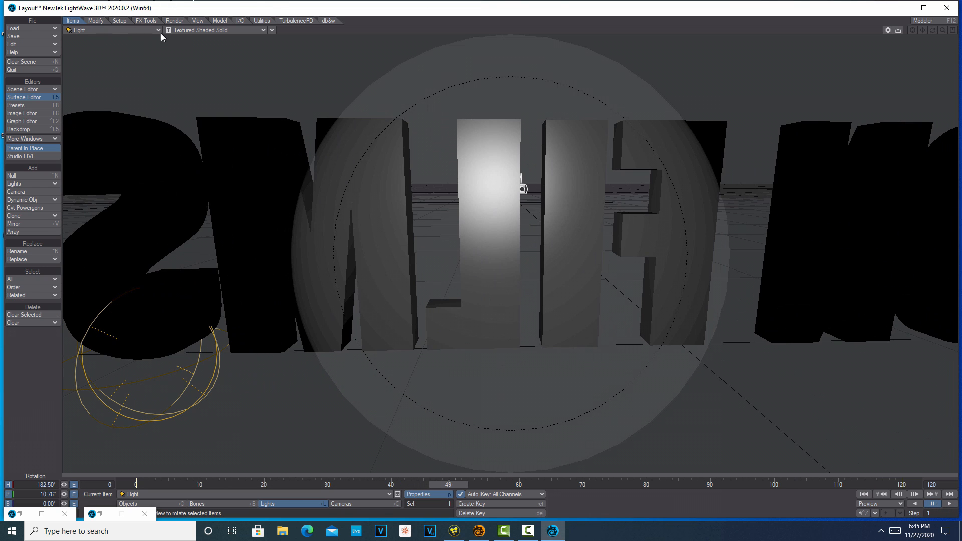
click(114, 30)
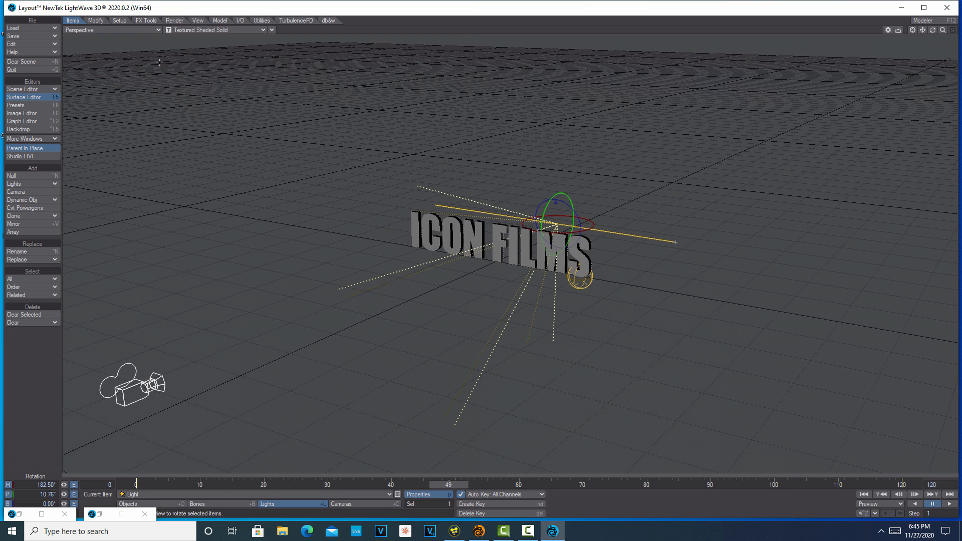
mouse_move(358, 119)
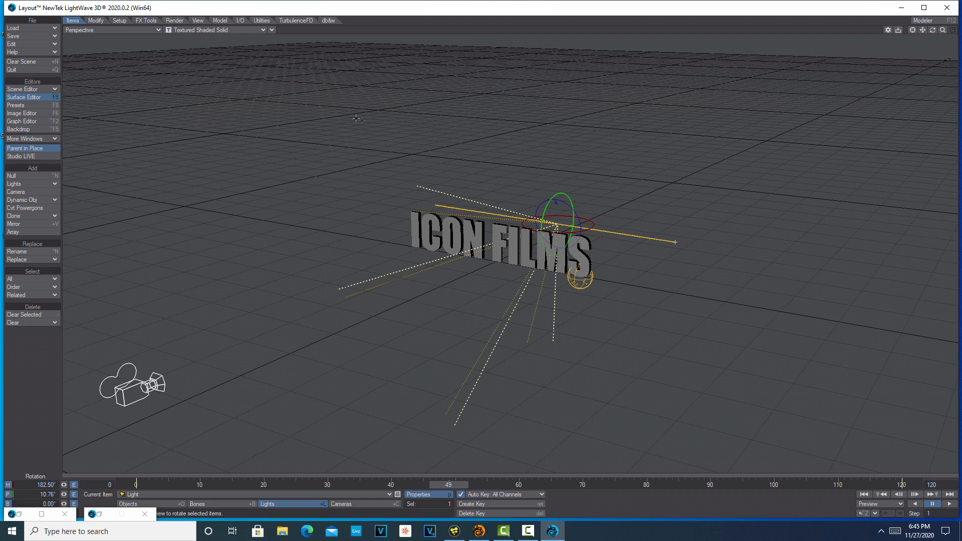
mouse_move(942, 36)
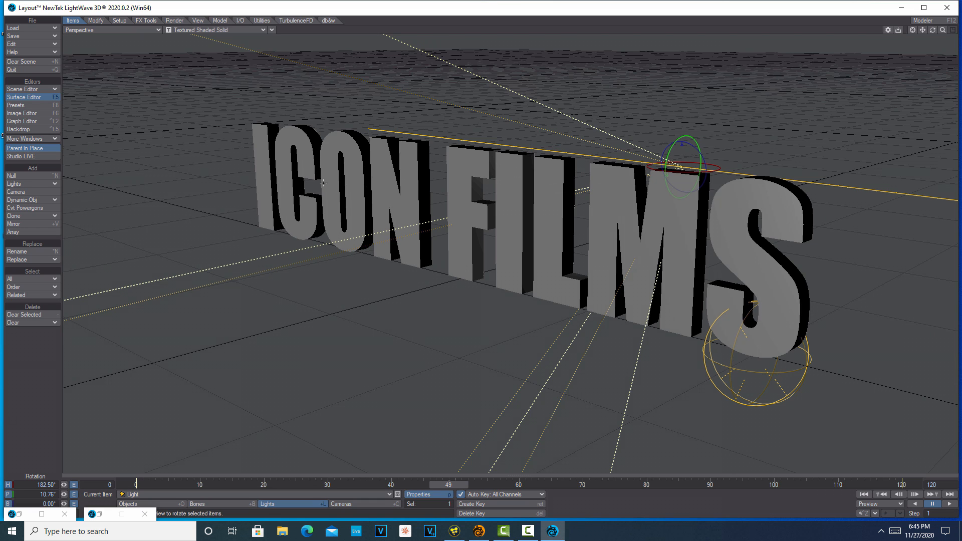
mouse_move(308, 166)
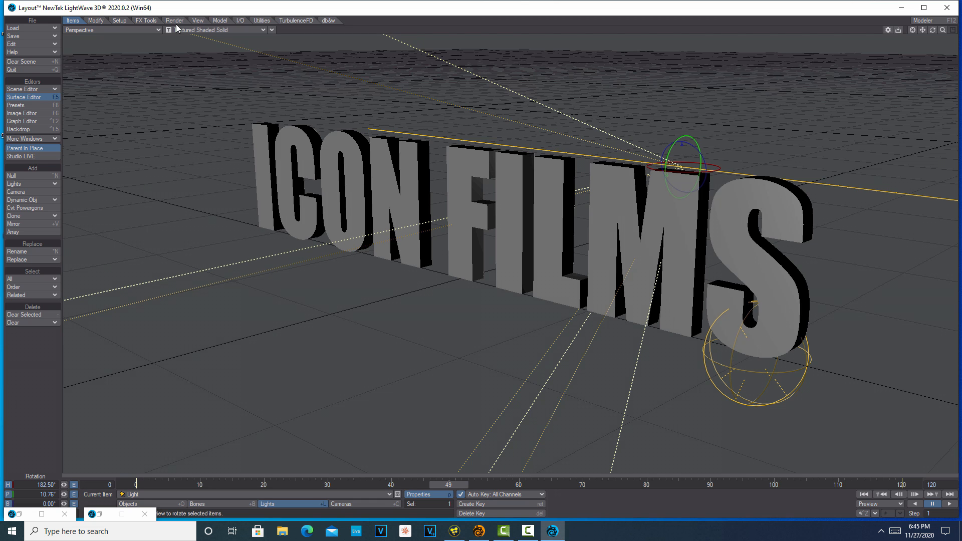
Show the Render tab tools for the close-up logo view.
click(174, 20)
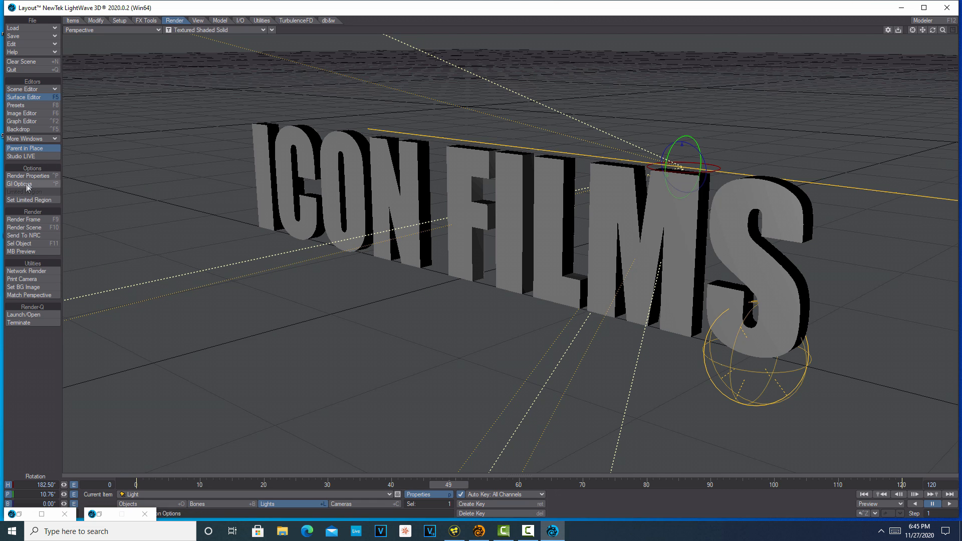
Enable volumetric scattering in render settings and view the scene through the current camera.
click(28, 175)
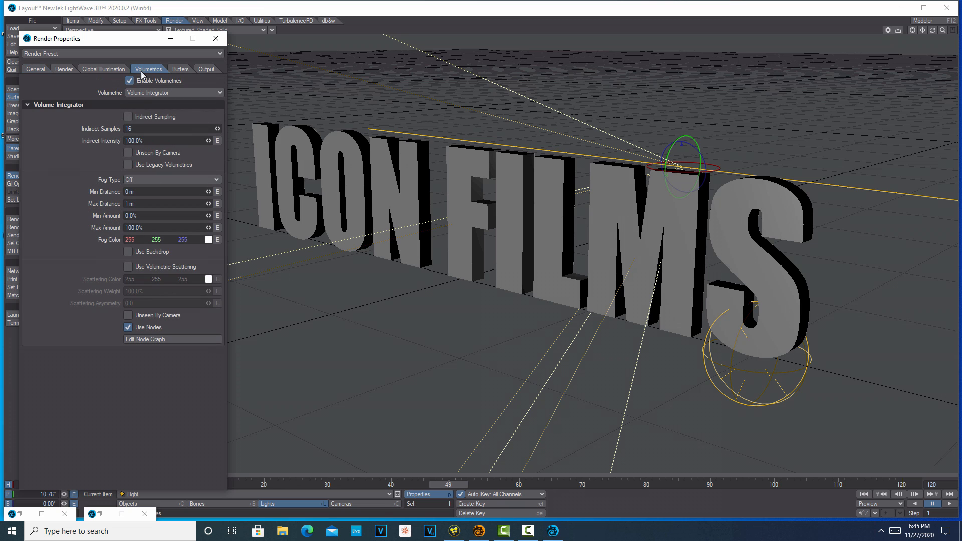
click(129, 266)
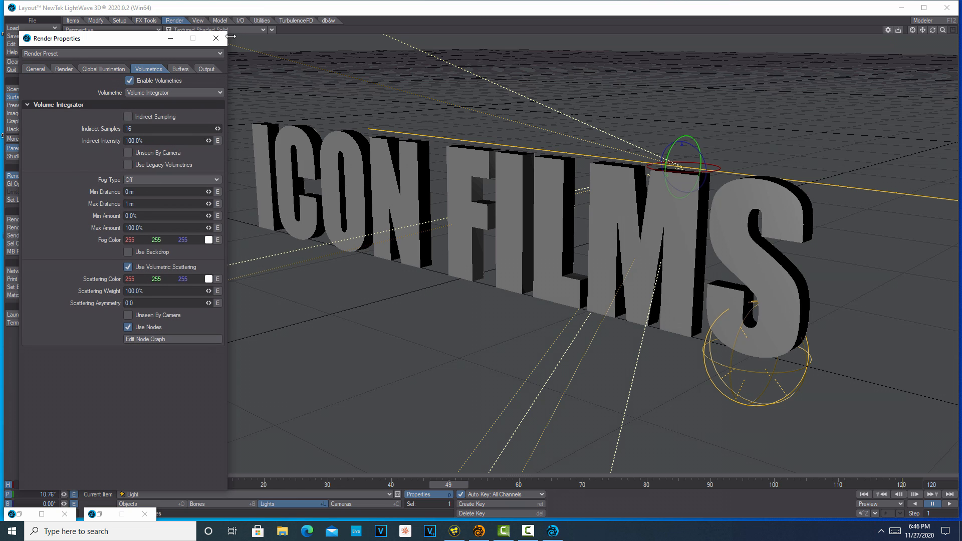
click(216, 38)
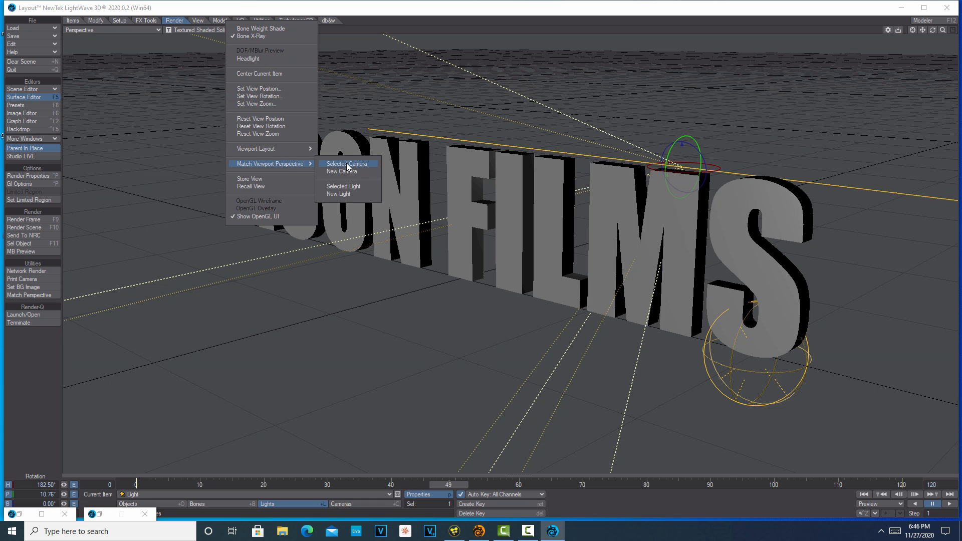
click(347, 164)
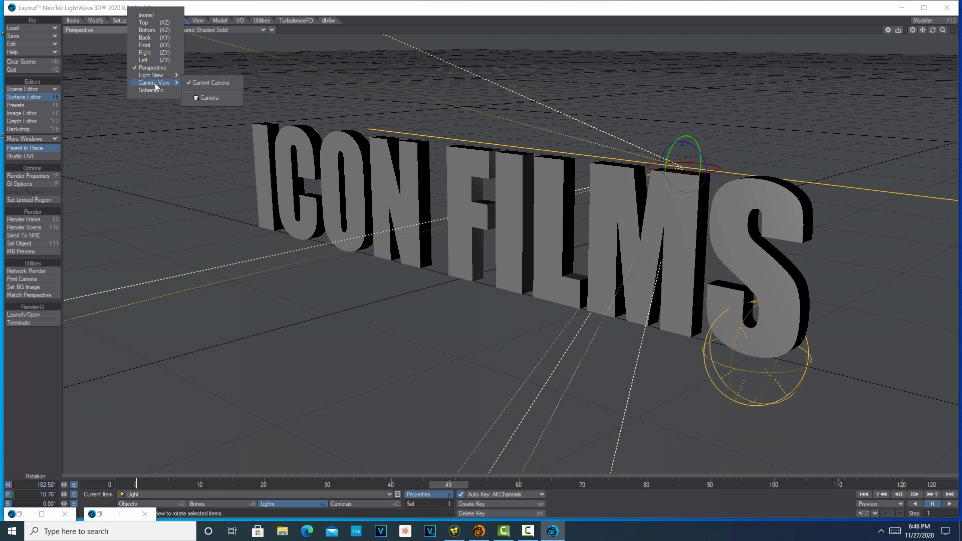
click(211, 82)
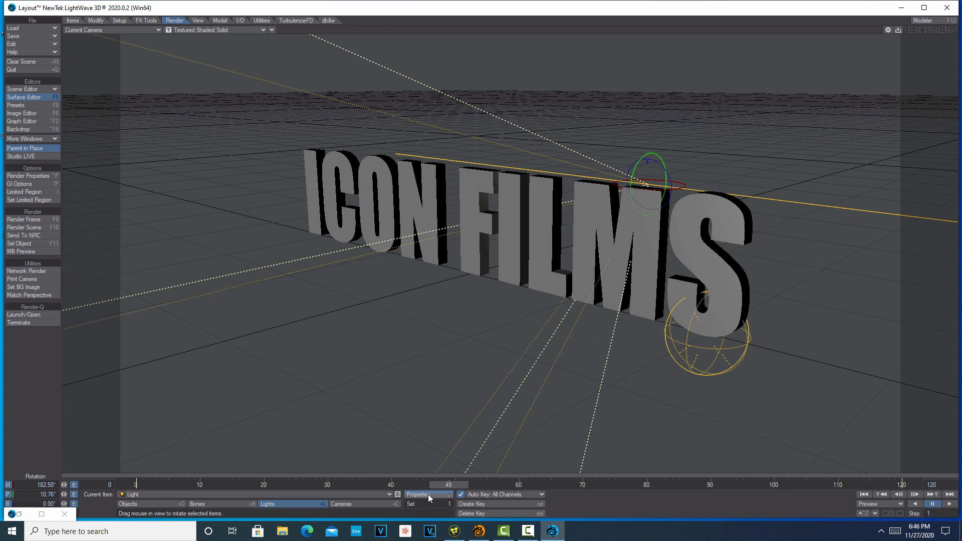
Set the camera's render samples (minimum 4, maximum 12) and HDTV 720p resolution.
click(420, 494)
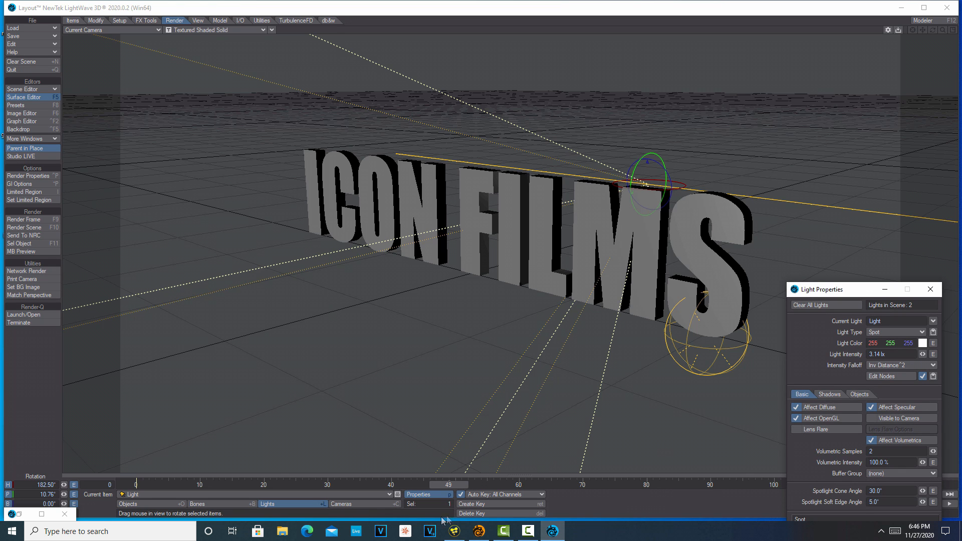
click(341, 503)
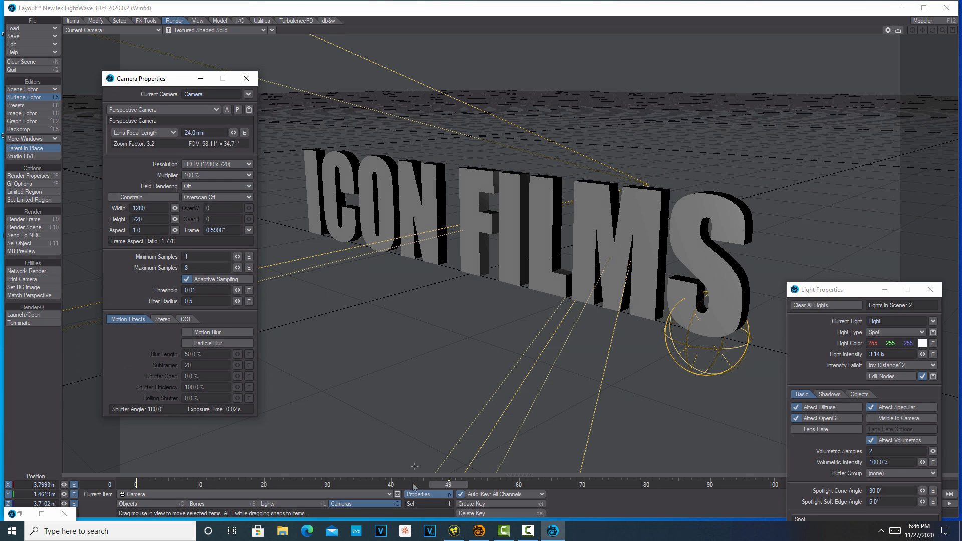
click(205, 256)
text(4)
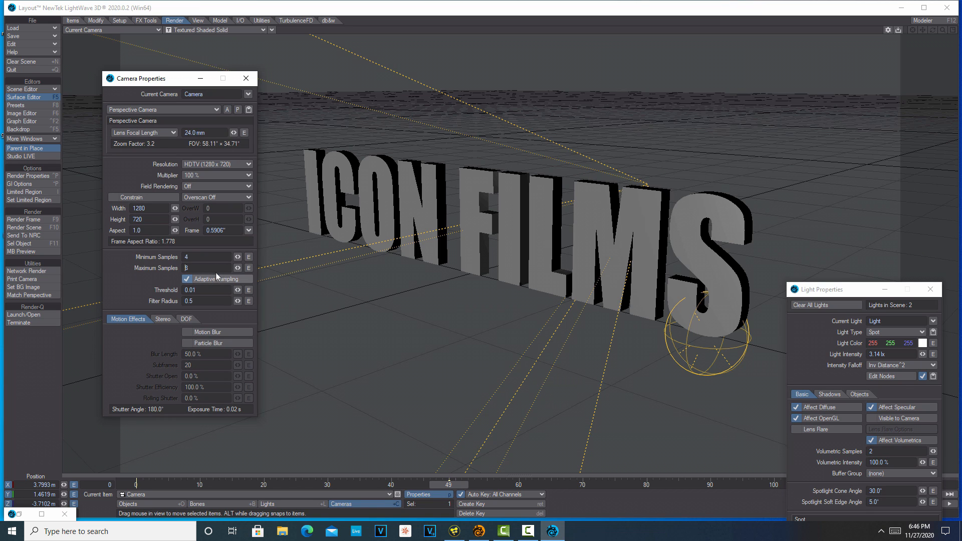
text(12)
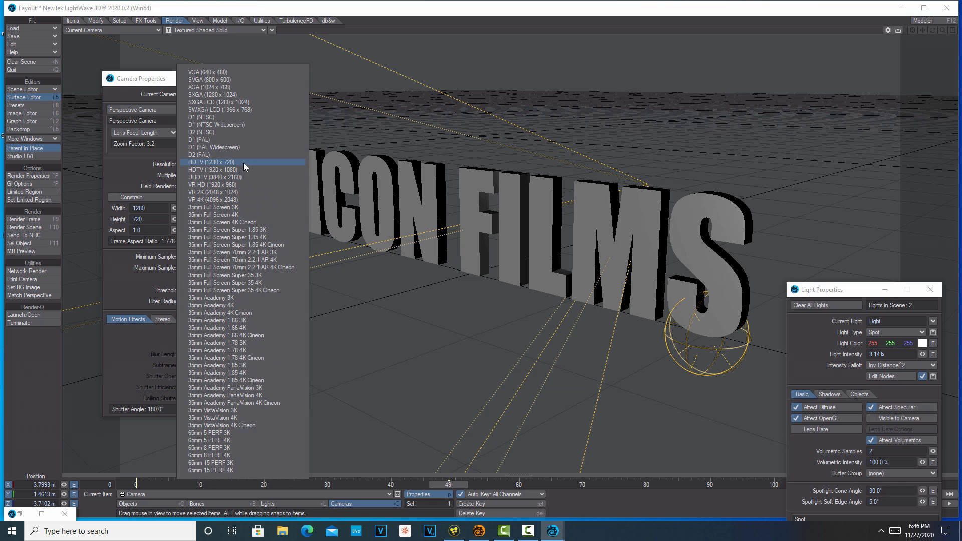
click(217, 170)
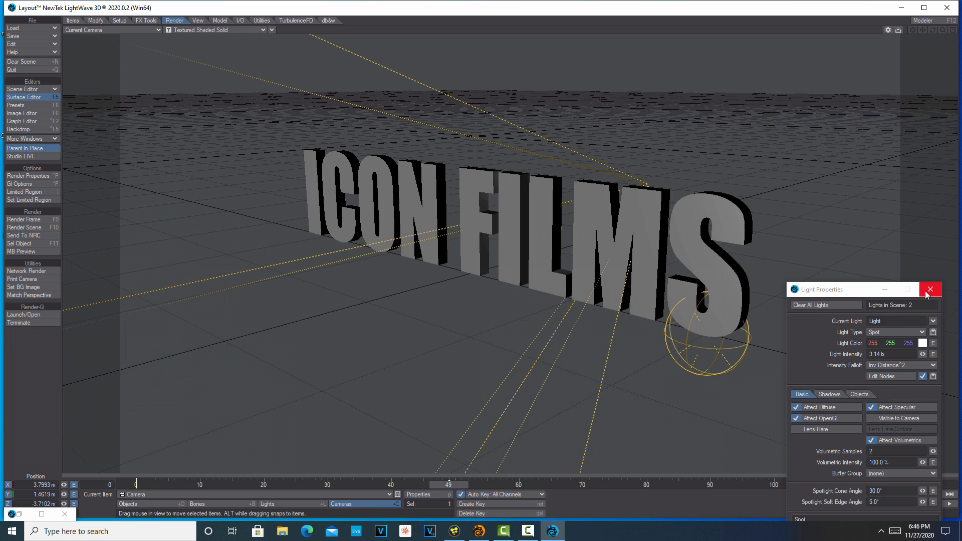
click(929, 289)
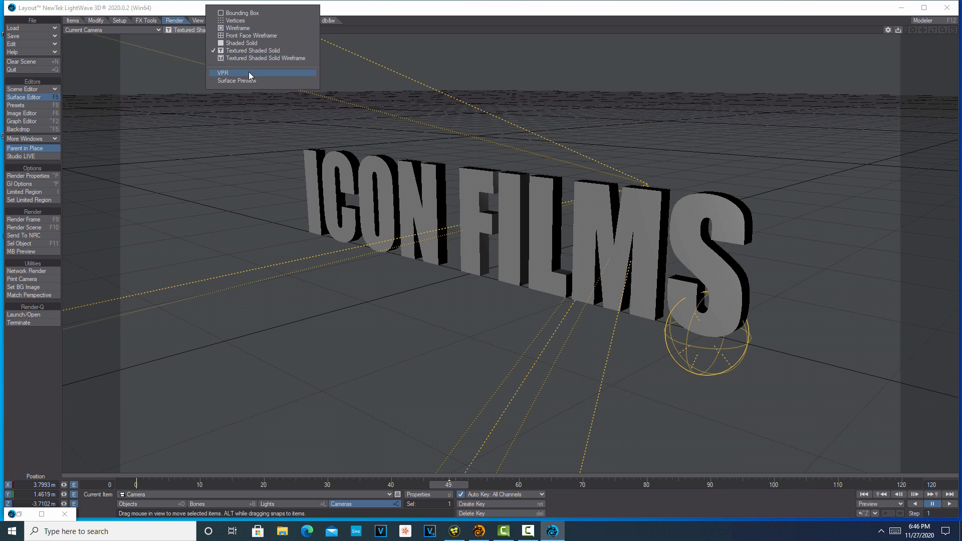
Start the VPR preview and raise the volumetric Scattering Weight to about 50%.
click(223, 73)
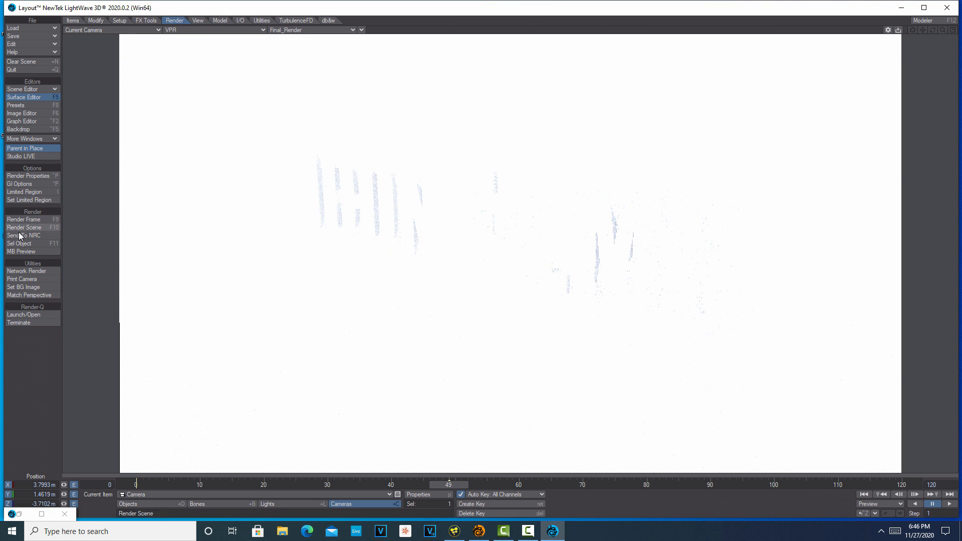
click(27, 176)
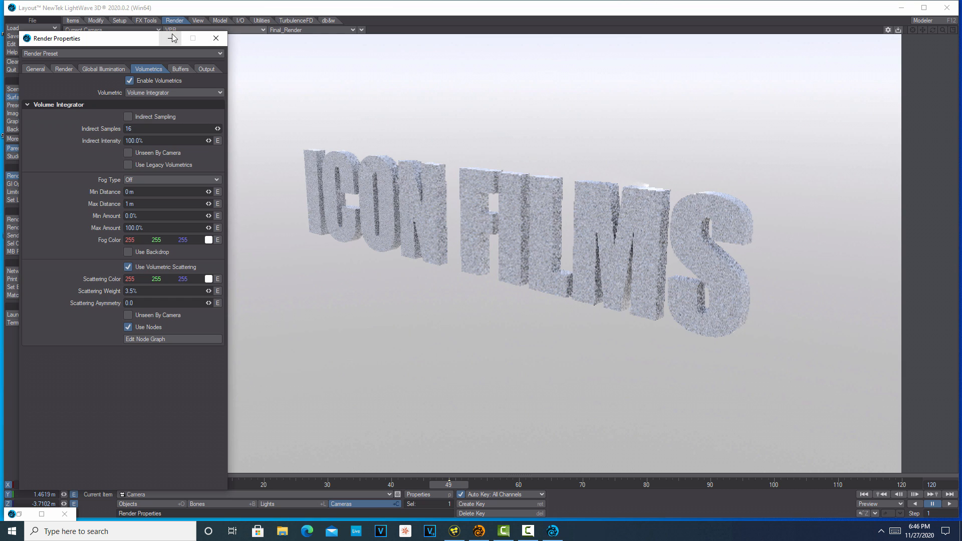
click(171, 38)
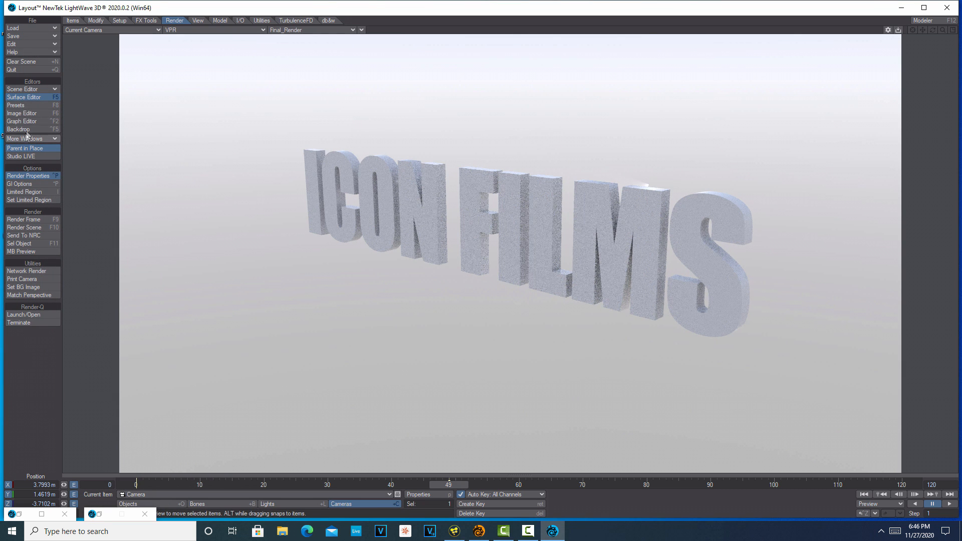
click(27, 176)
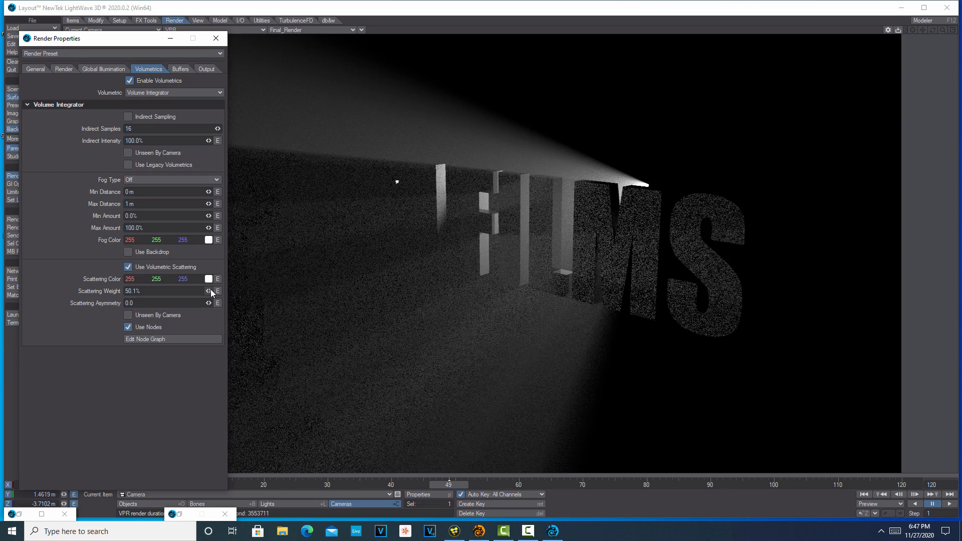
drag(208, 291, 208, 290)
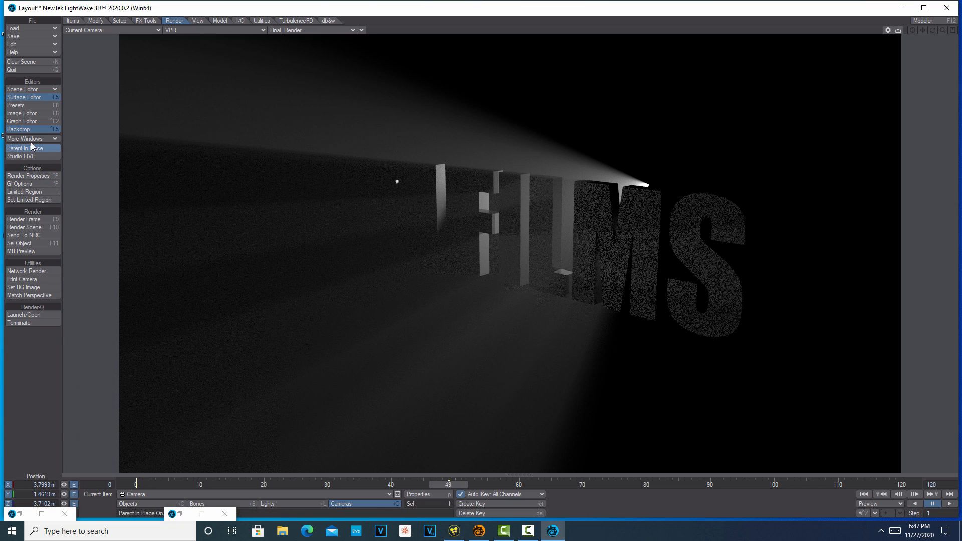
Set Diffuse Bounces to 3 and try a noise filter, which fails without a supported GPU.
click(28, 175)
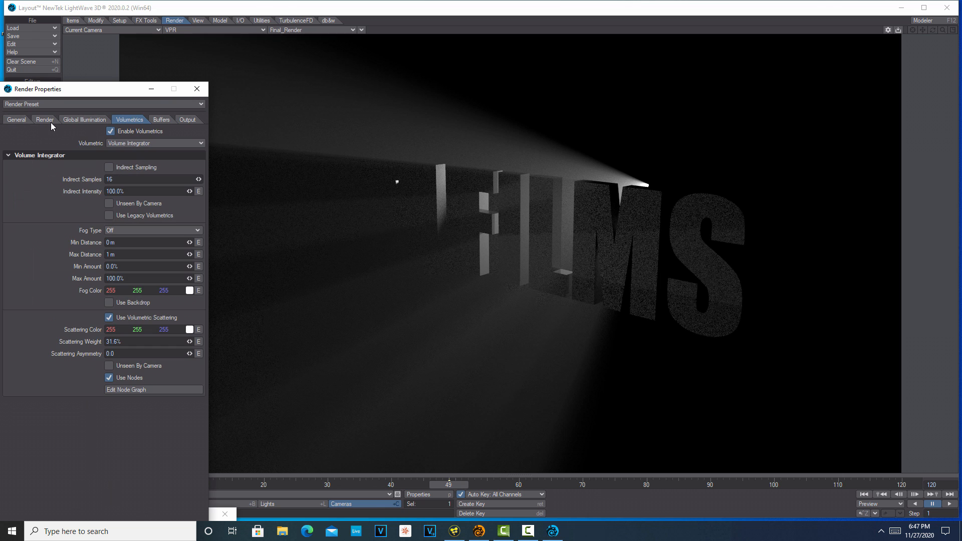
click(43, 120)
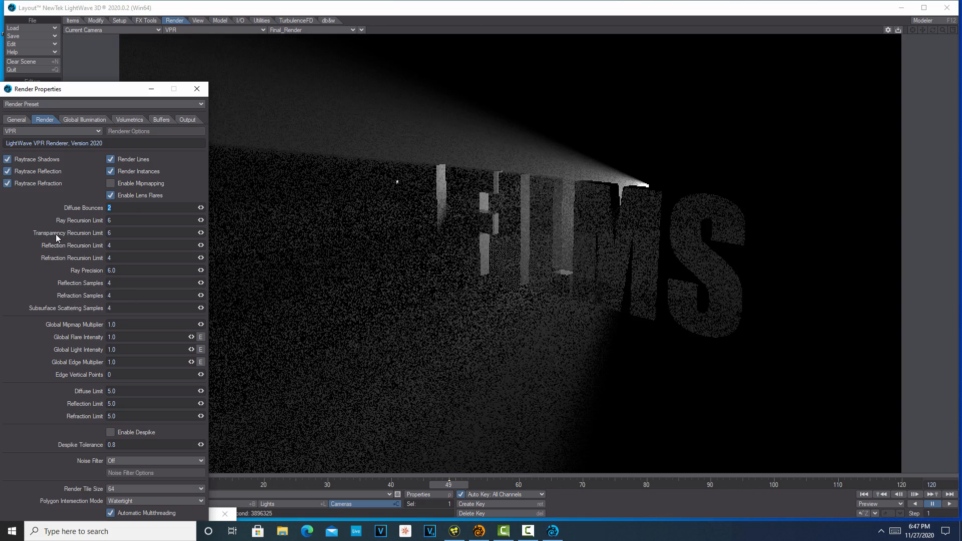
click(199, 207)
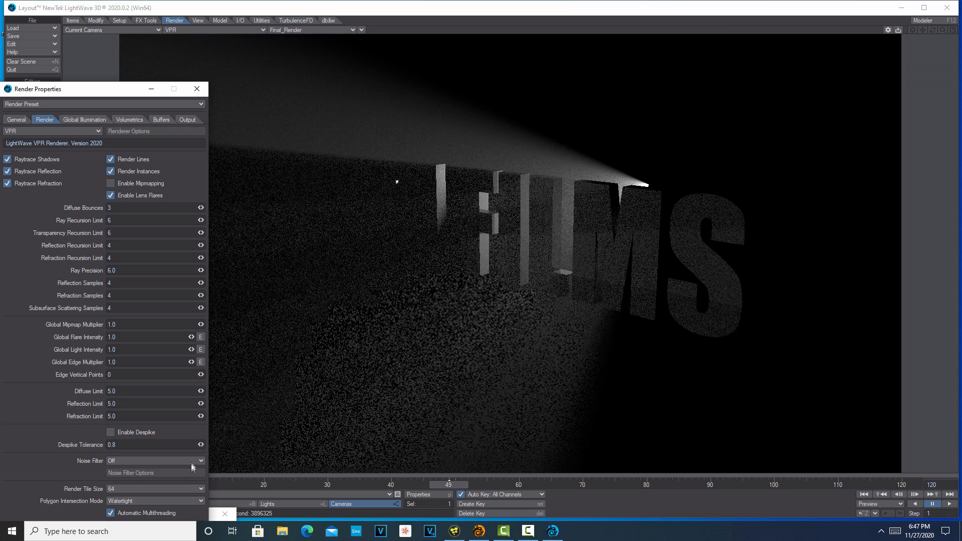
click(153, 460)
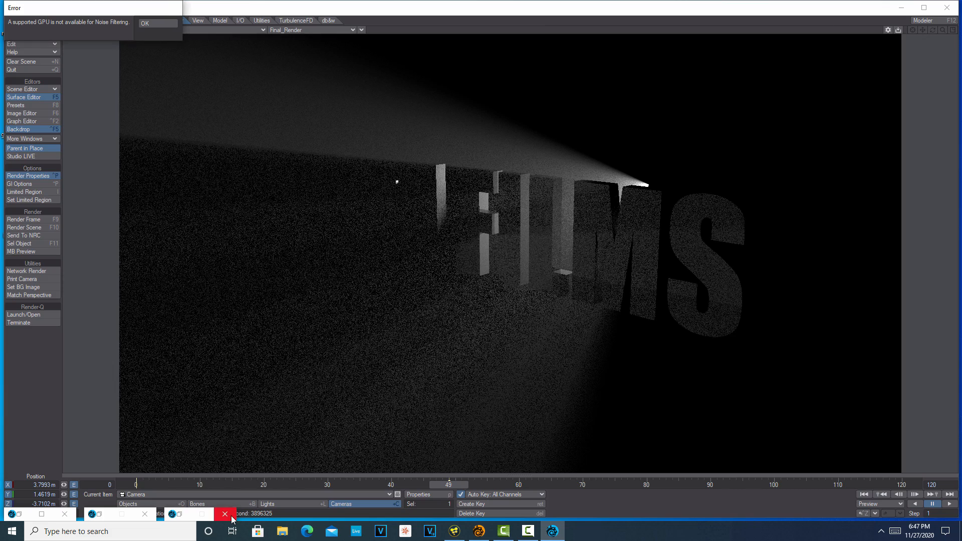
click(144, 23)
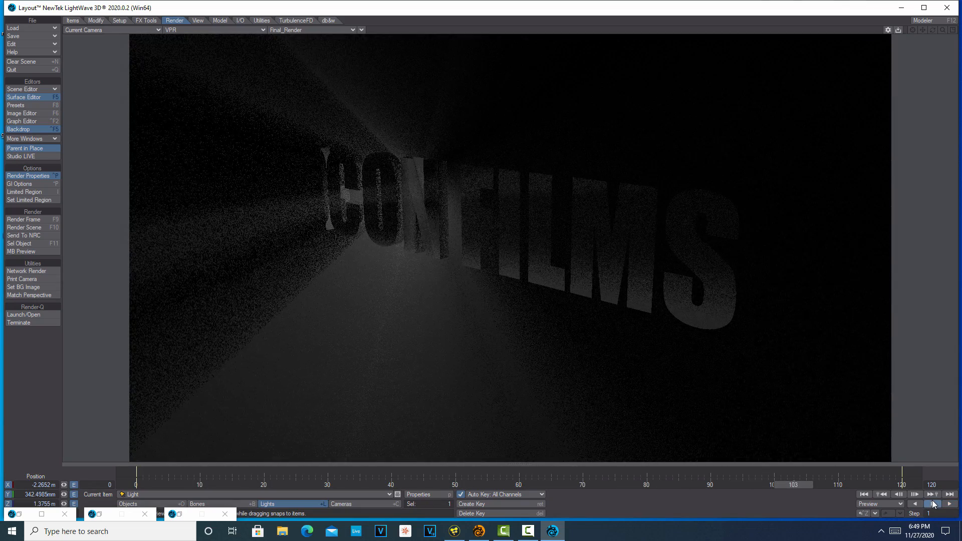
Play the spotlight sweep, then set light intensity to 4.2 lx and toggle Affect Specular.
click(931, 494)
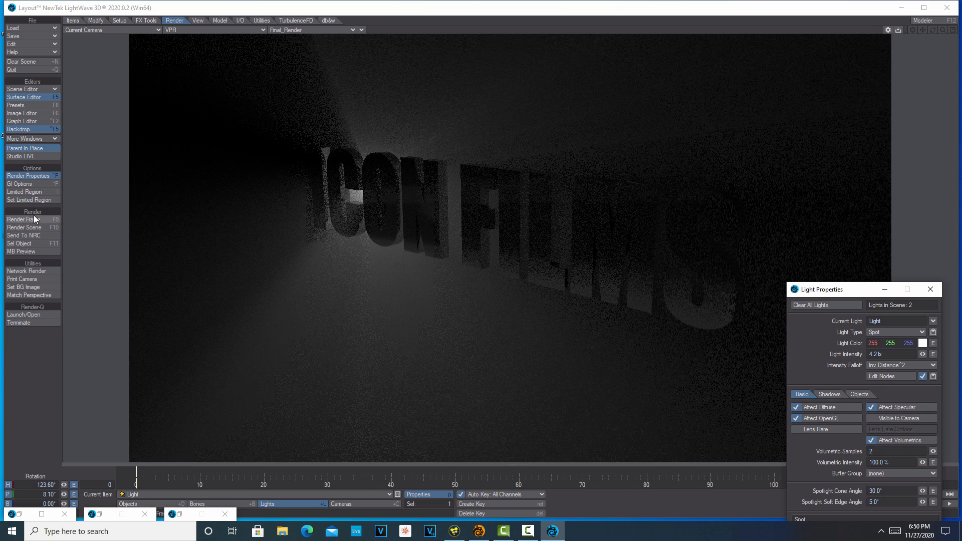
click(28, 175)
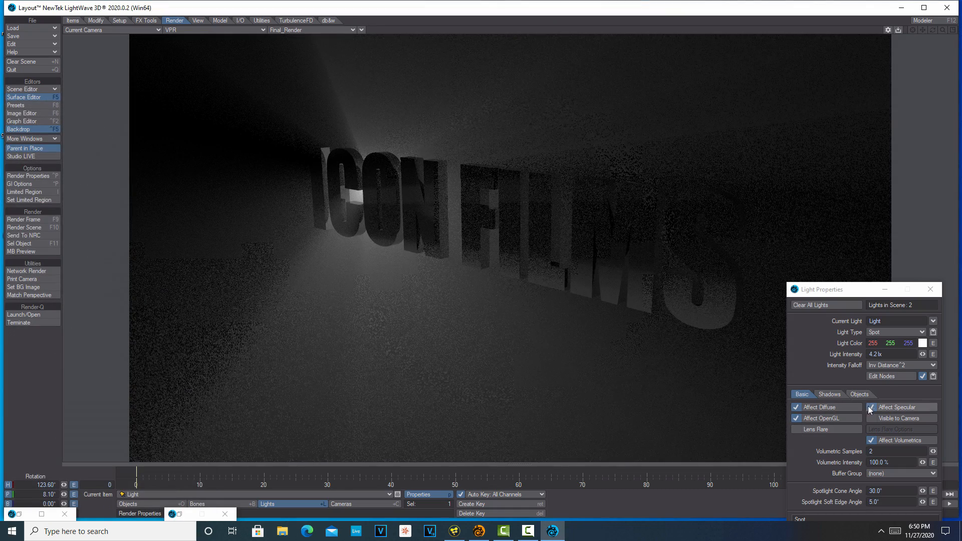
click(870, 406)
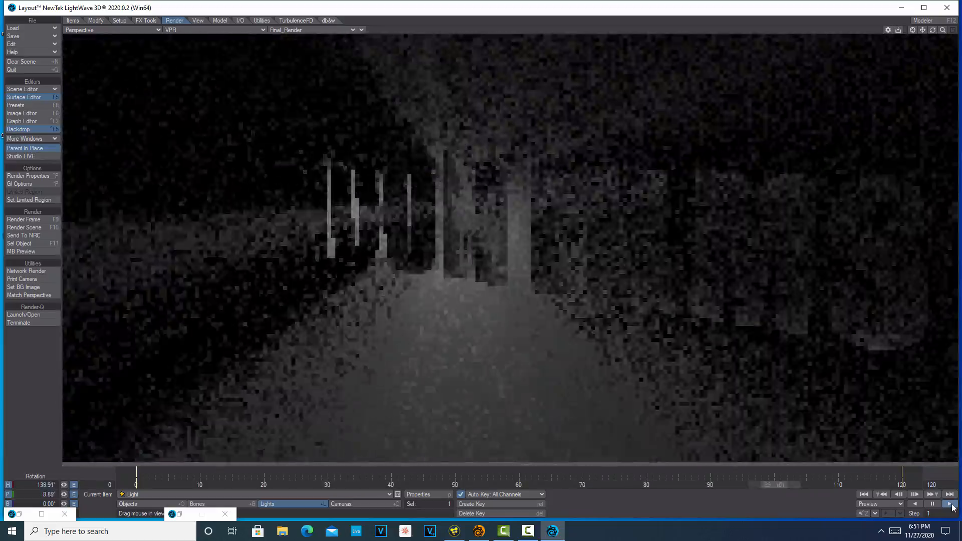
Play the animation and view the logo through the current camera with a 26.9 mm lens.
click(931, 494)
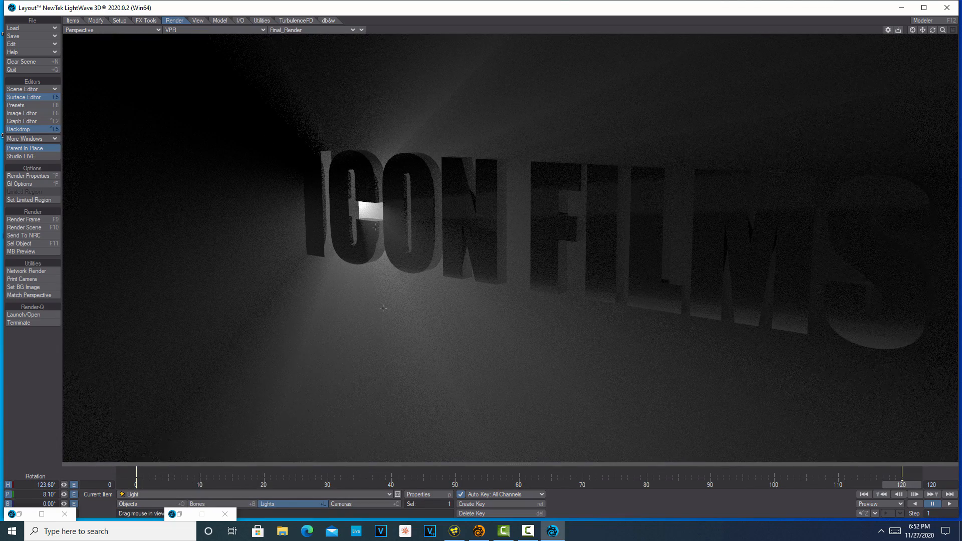
click(196, 20)
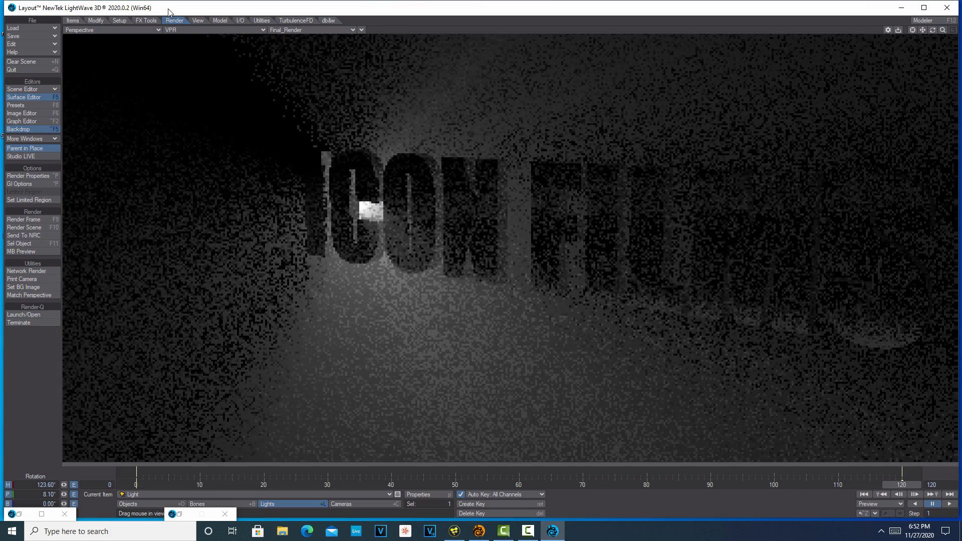
click(110, 30)
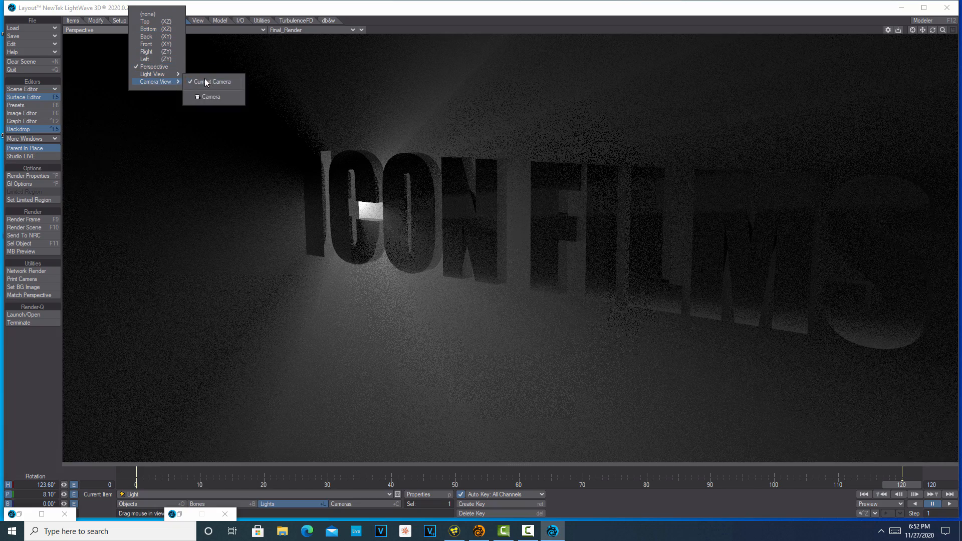
click(210, 96)
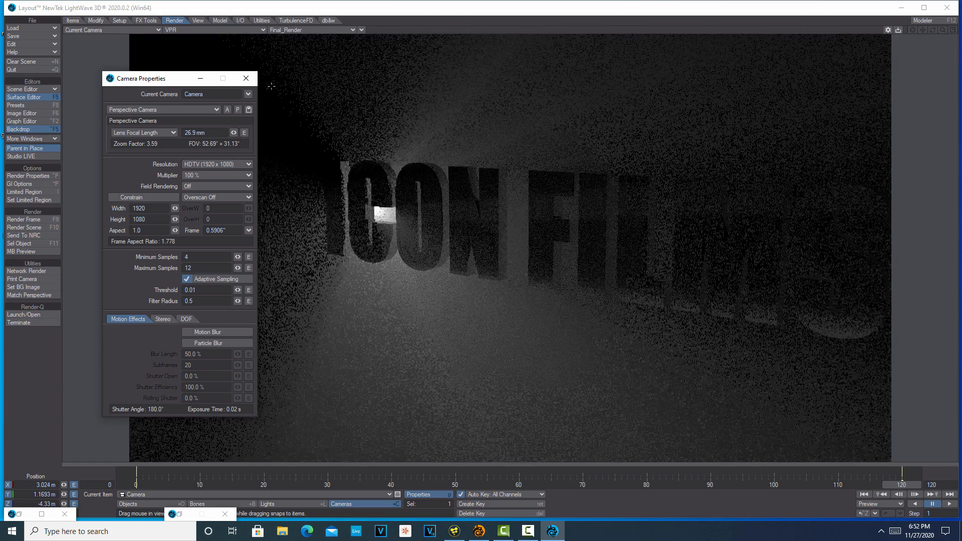
click(246, 78)
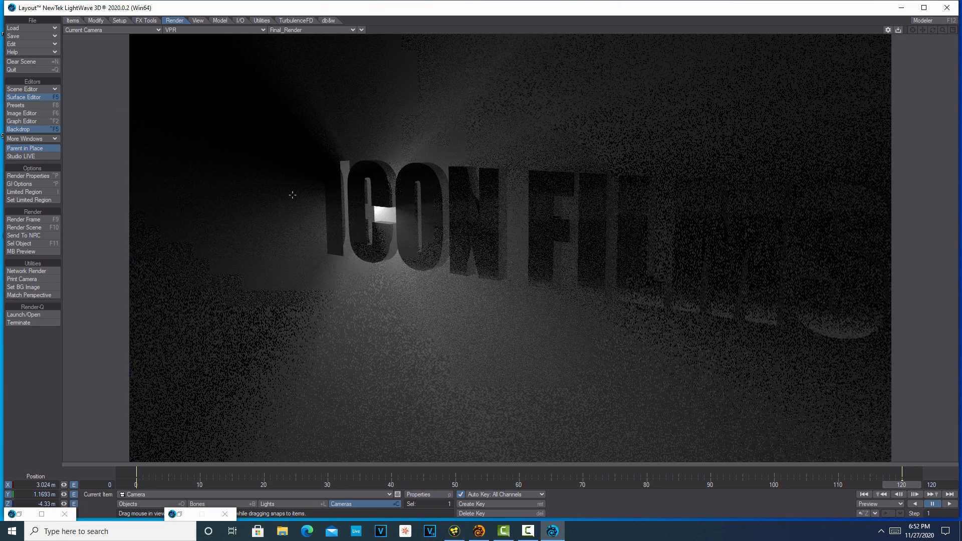